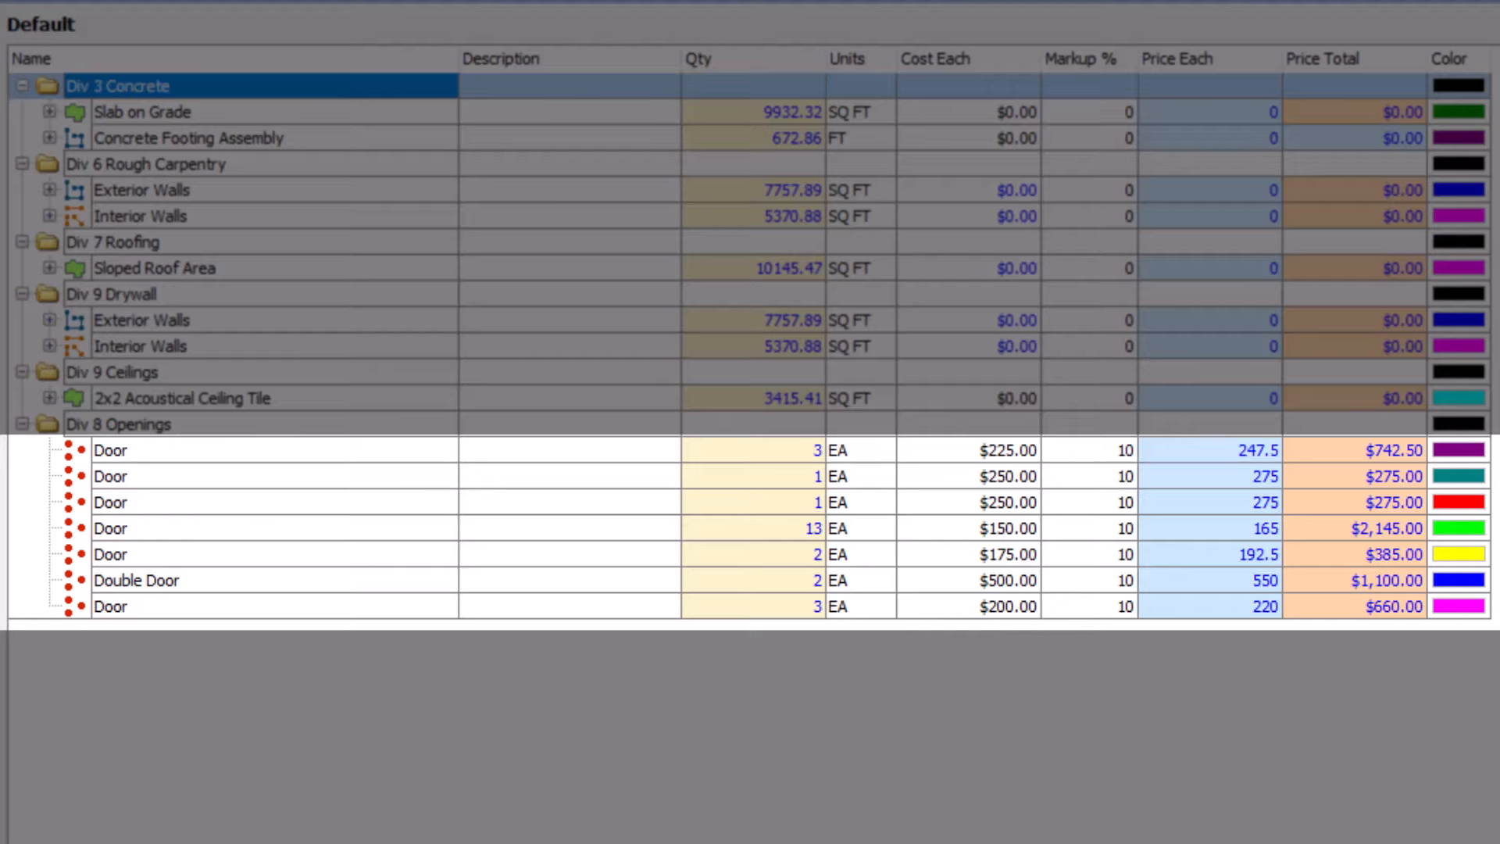
Expand the 2x2 Acoustical Ceiling Tile assembly and set the first Door's markup to 15%
left_click(117, 424)
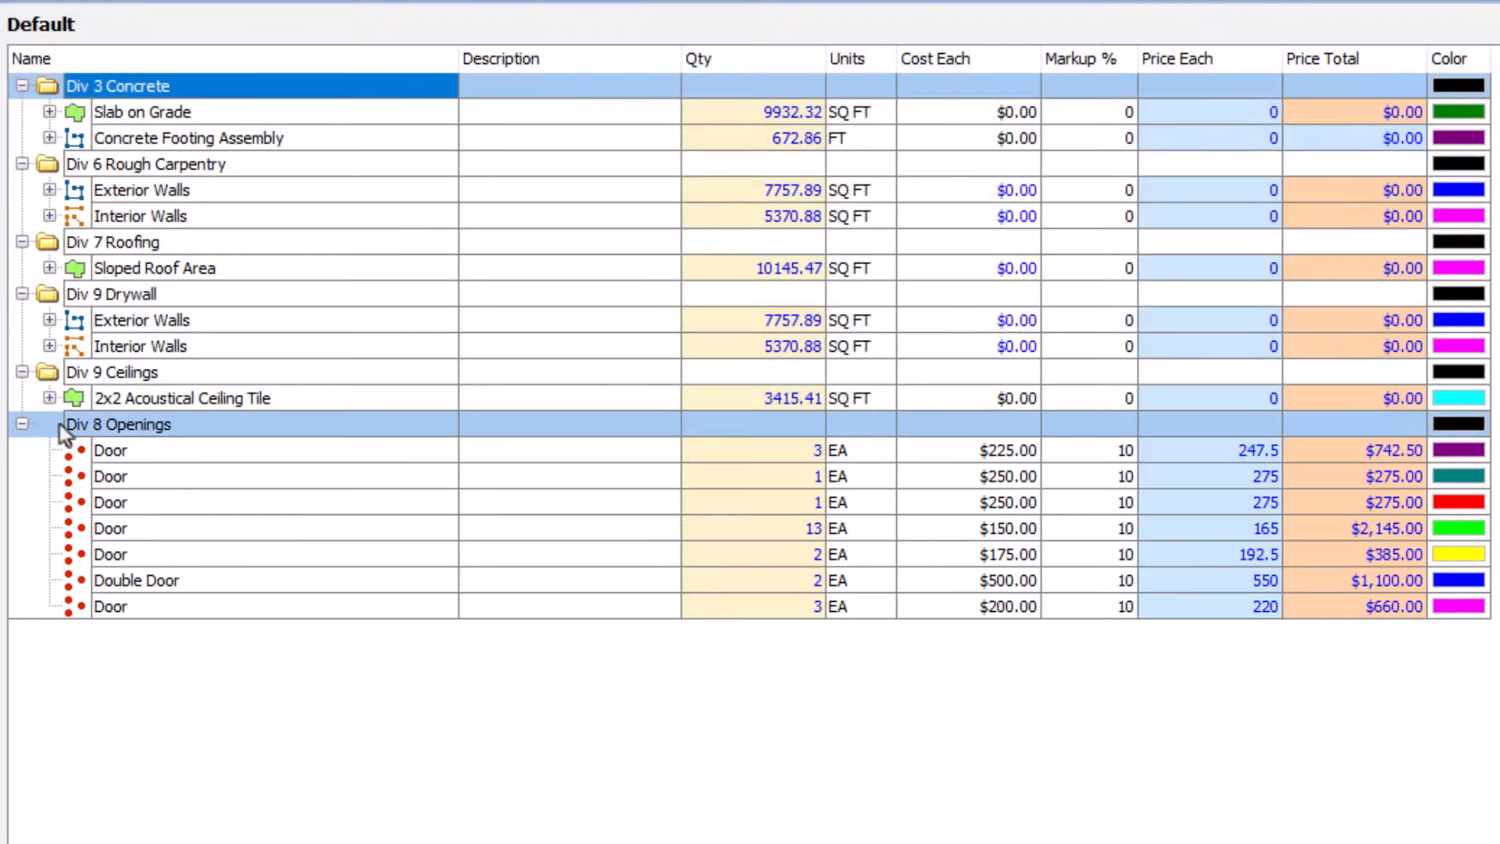
left_click(49, 397)
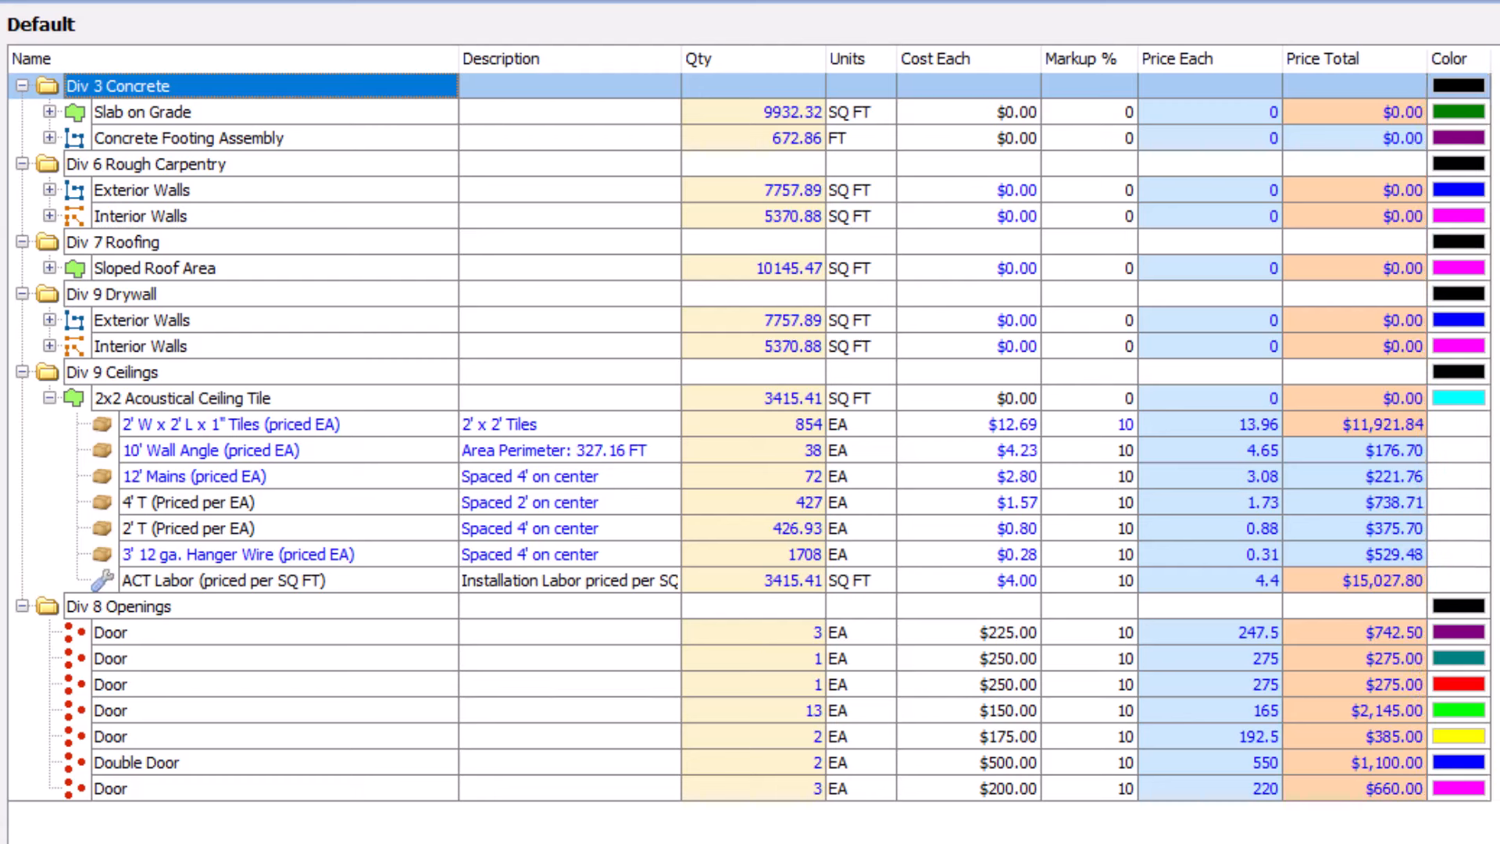
left_click(128, 762)
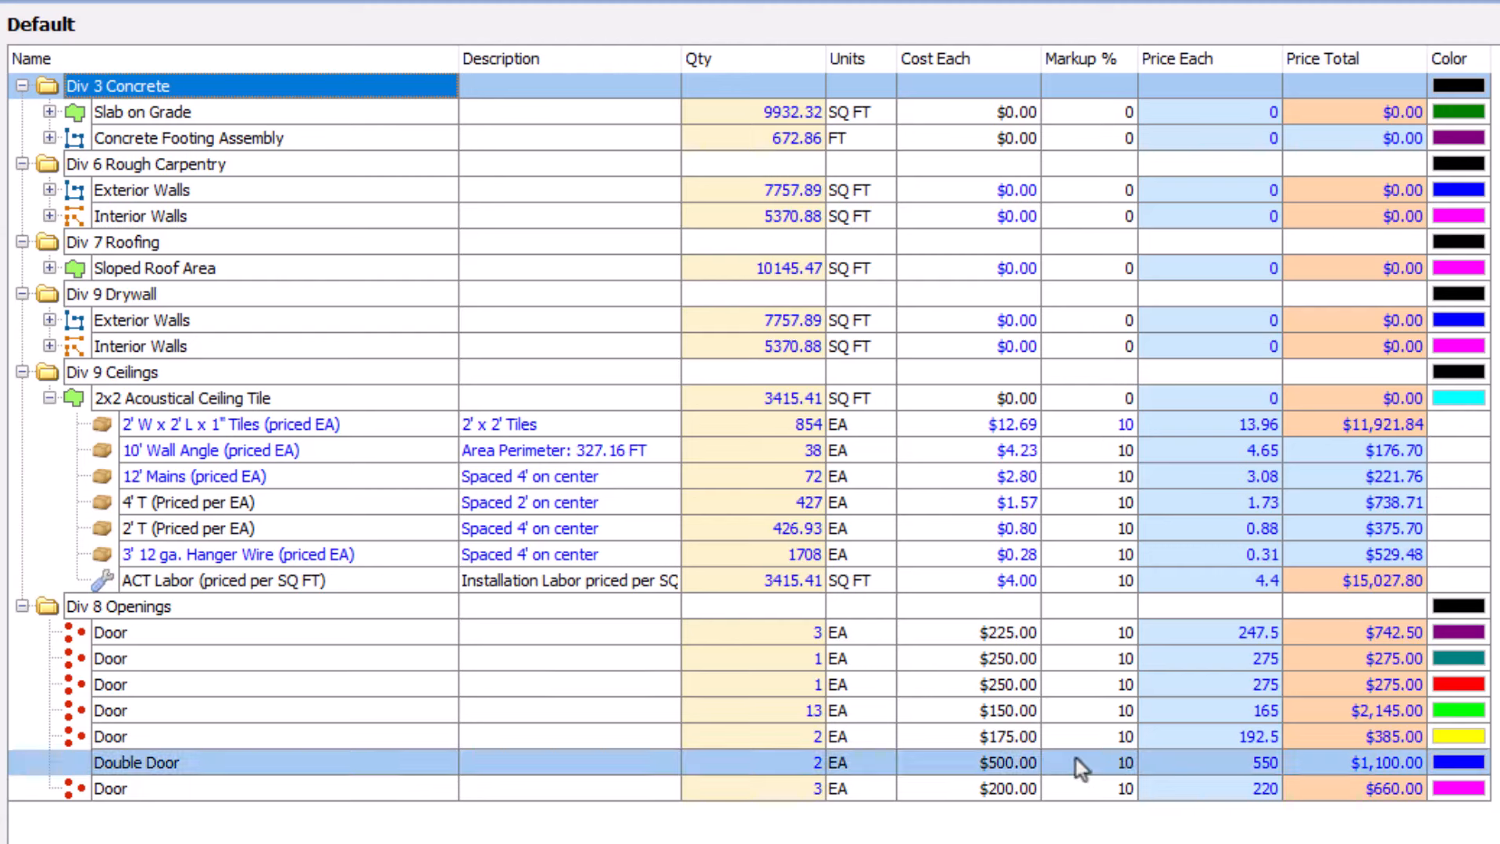
left_click(110, 632)
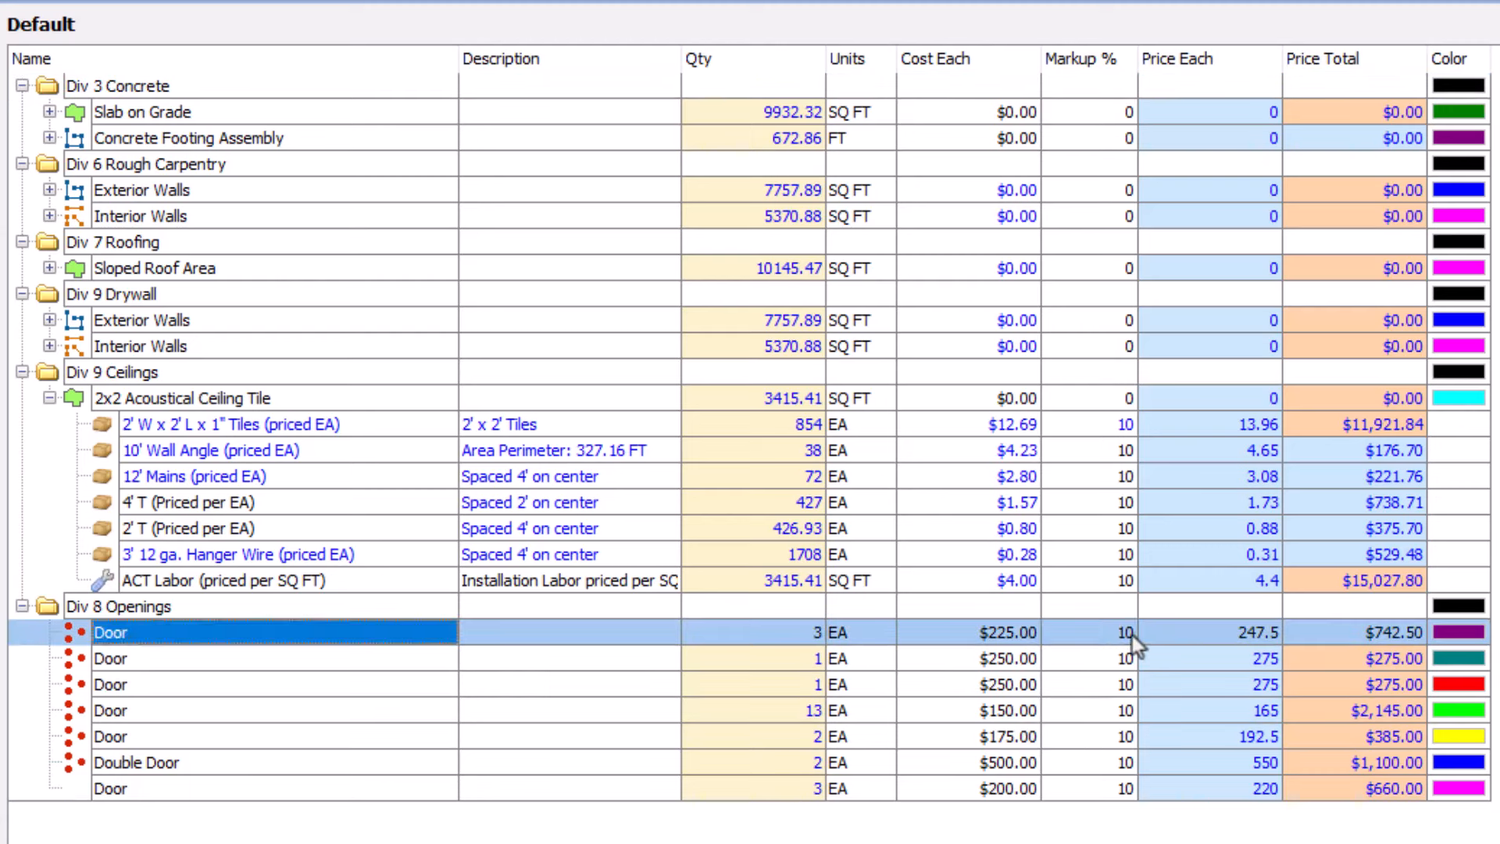
type("15")
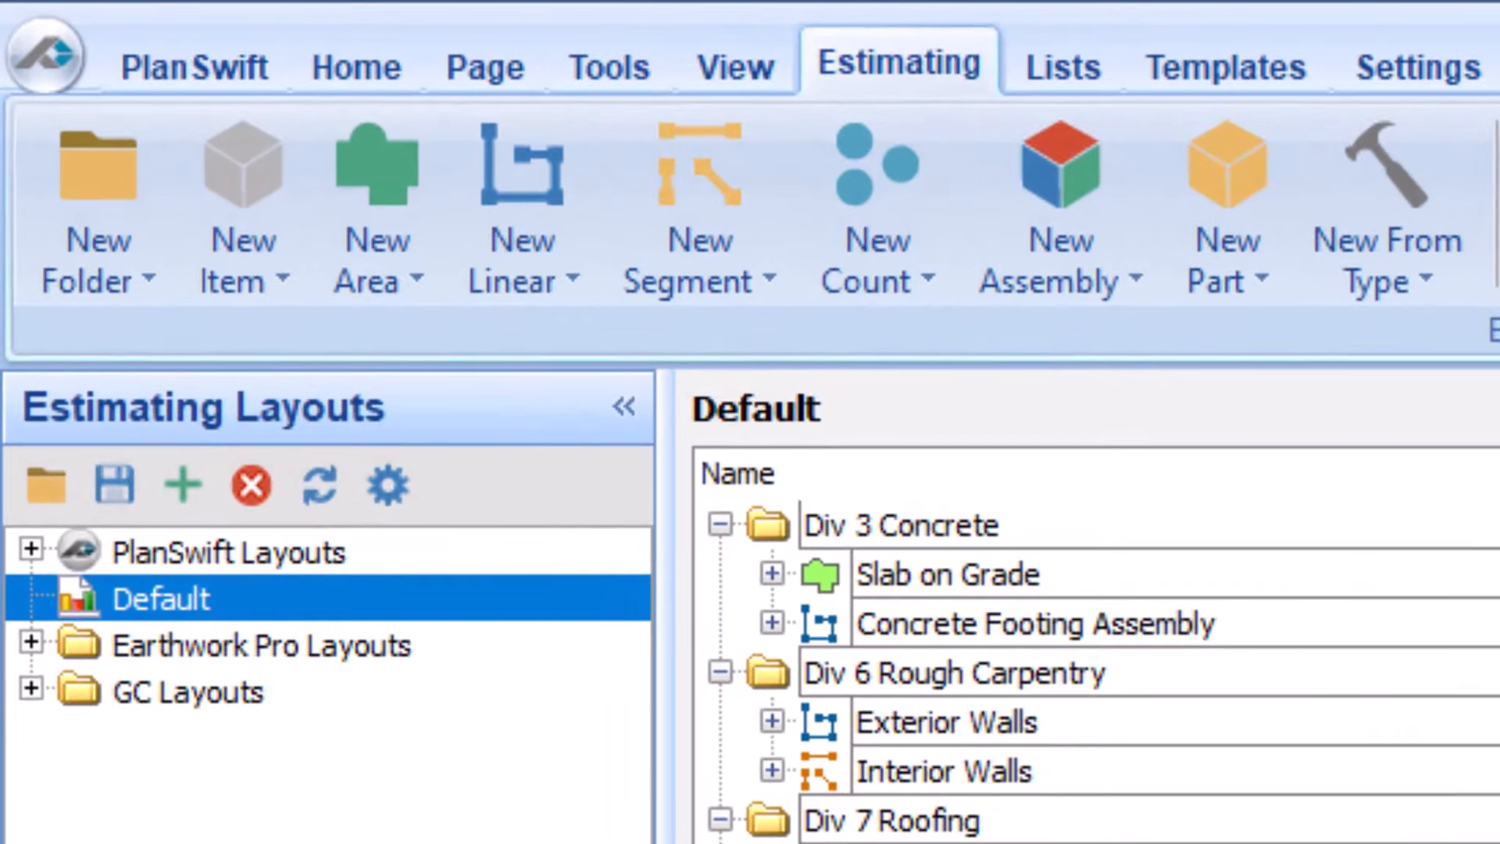
Browse the Templates tab, return to Estimating, and add a $100 Flooring part
left_click(1225, 67)
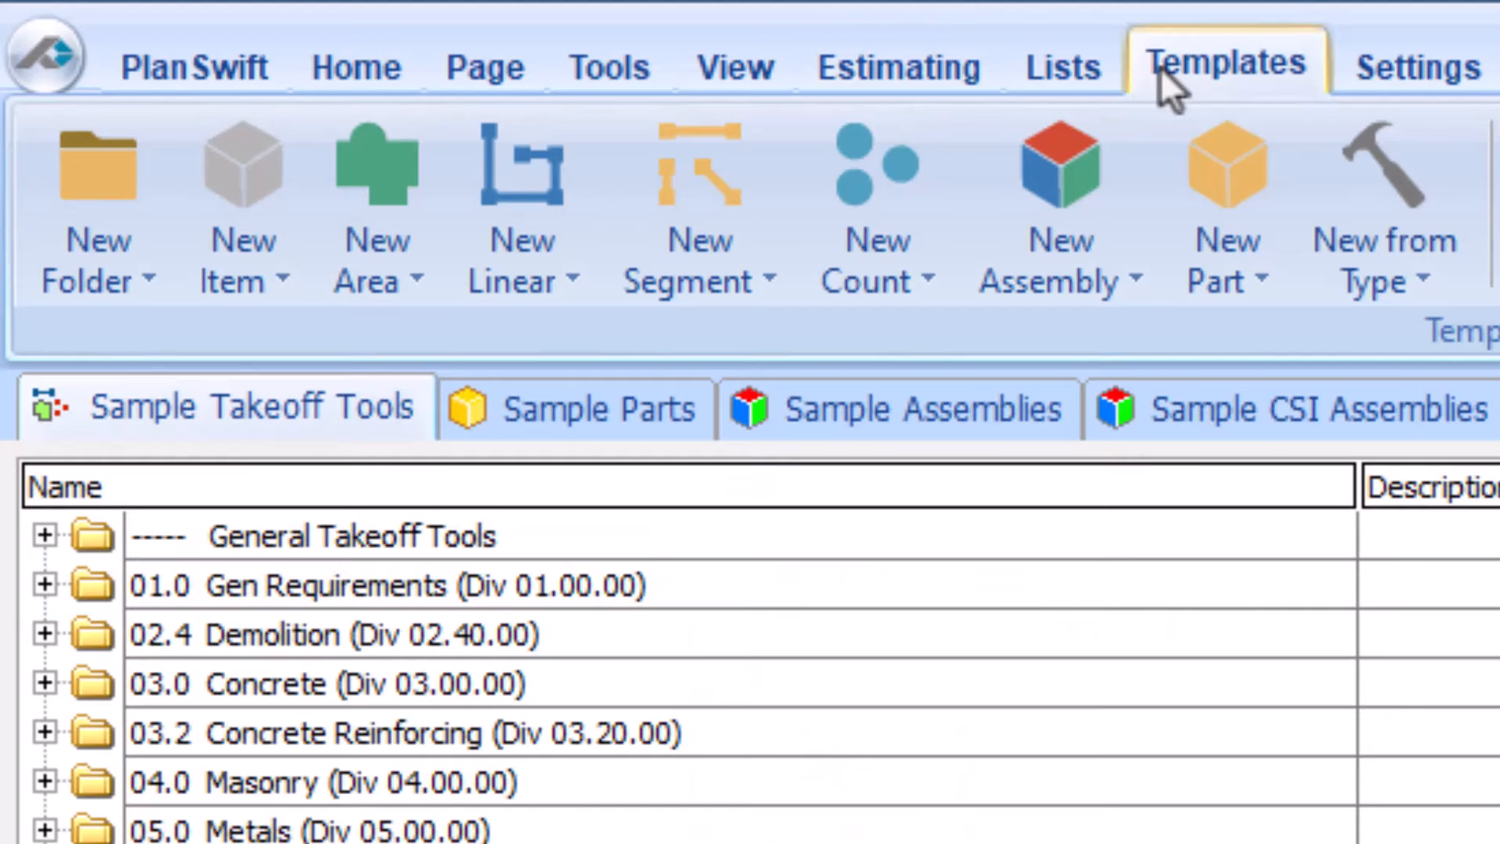
mouse_move(920, 74)
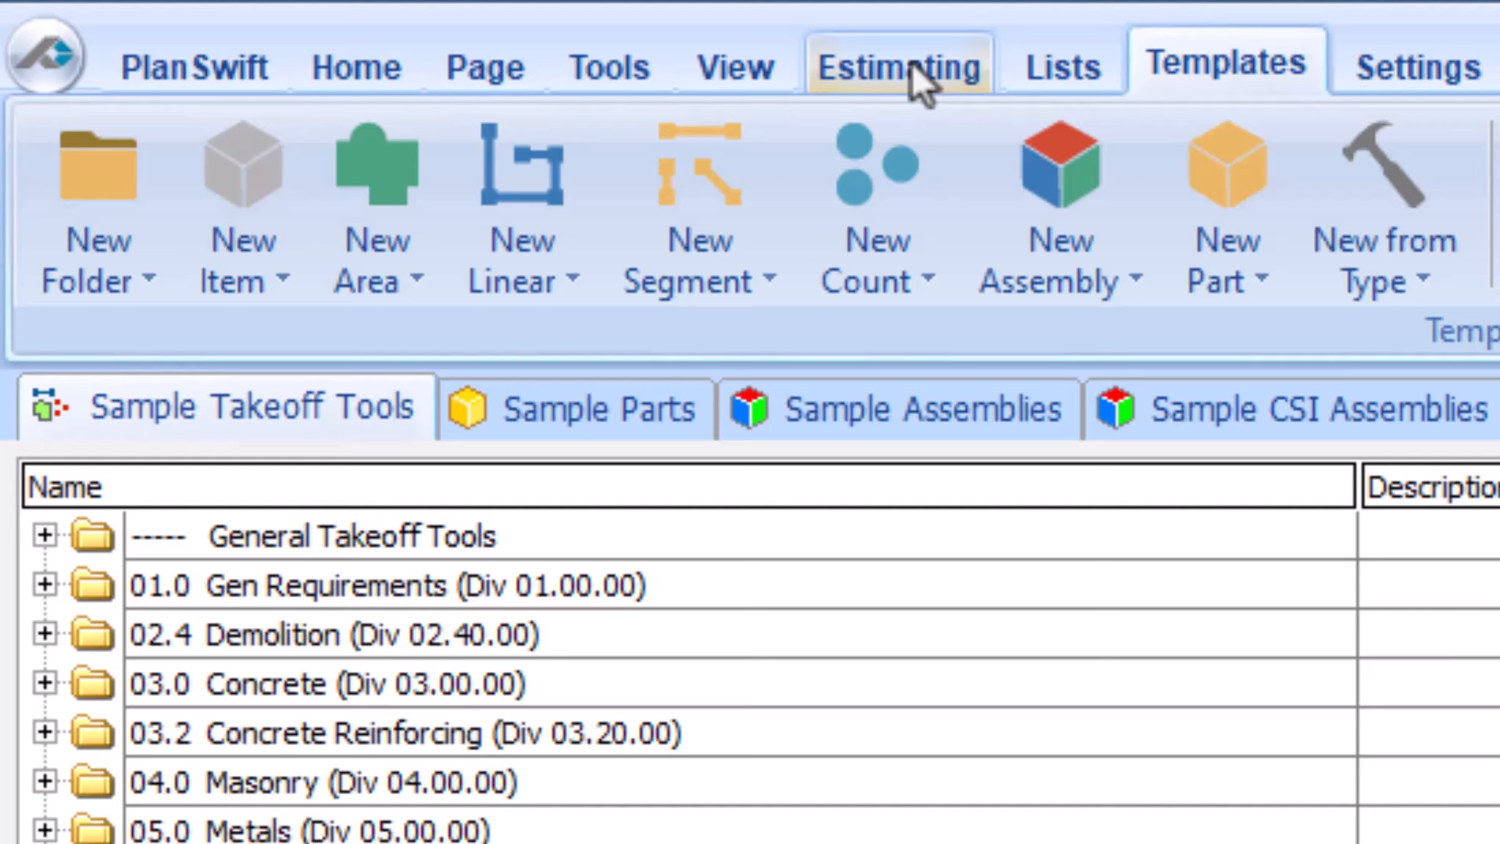
left_click(894, 66)
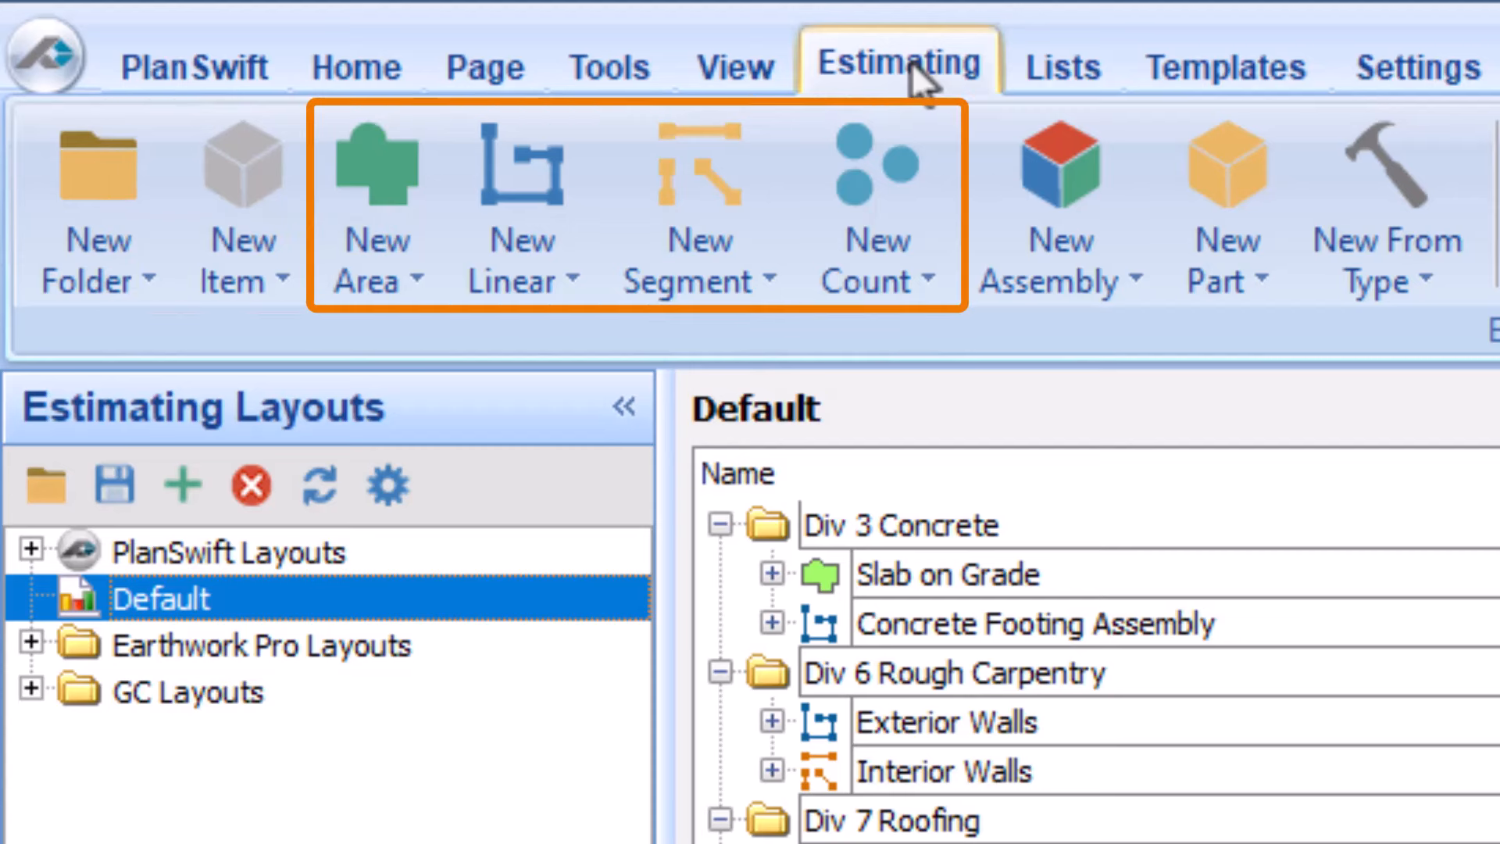
mouse_move(612, 78)
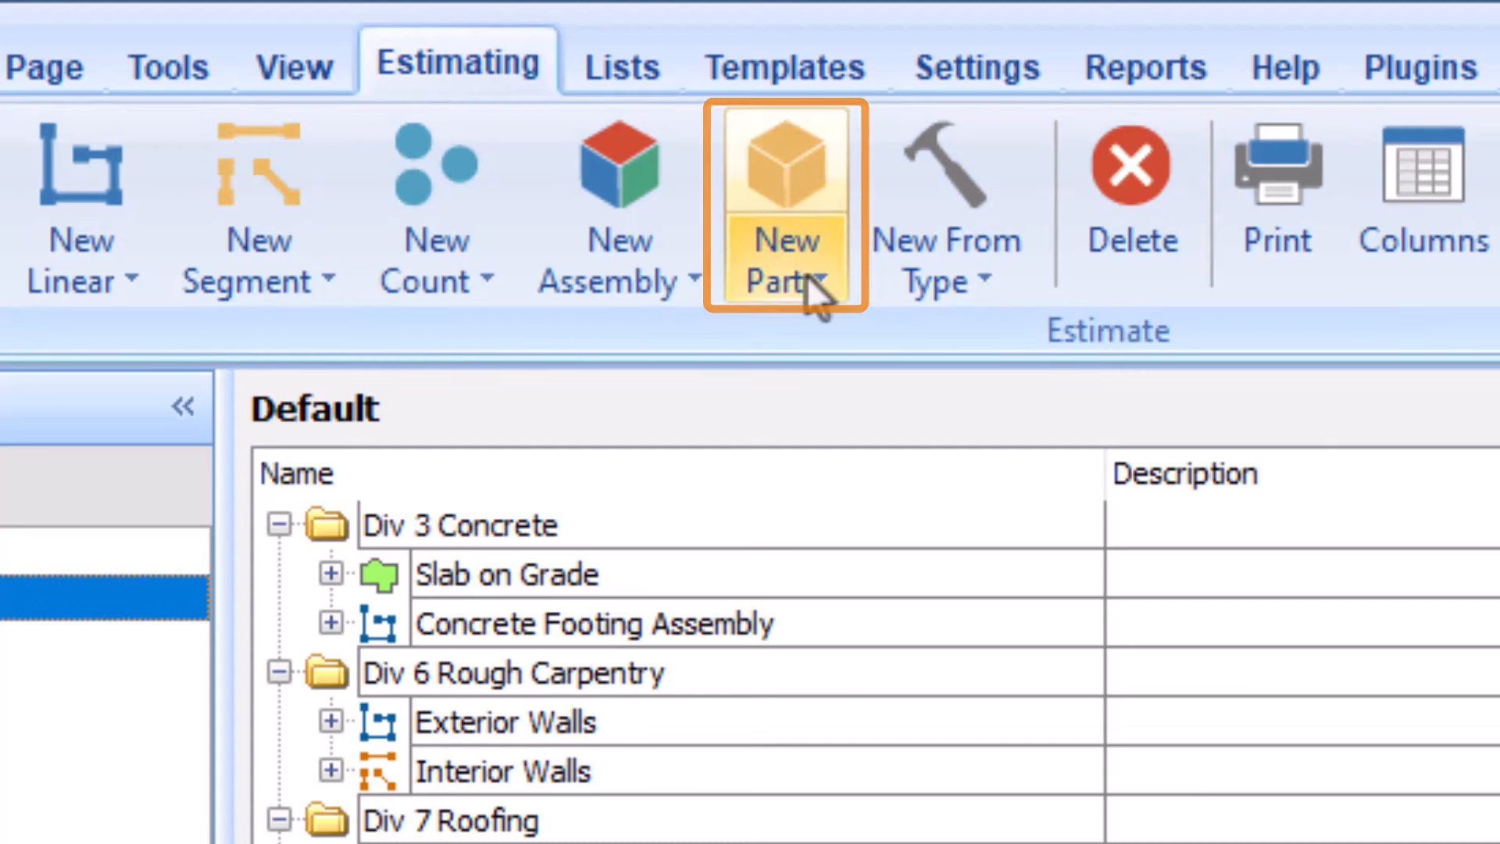
left_click(784, 277)
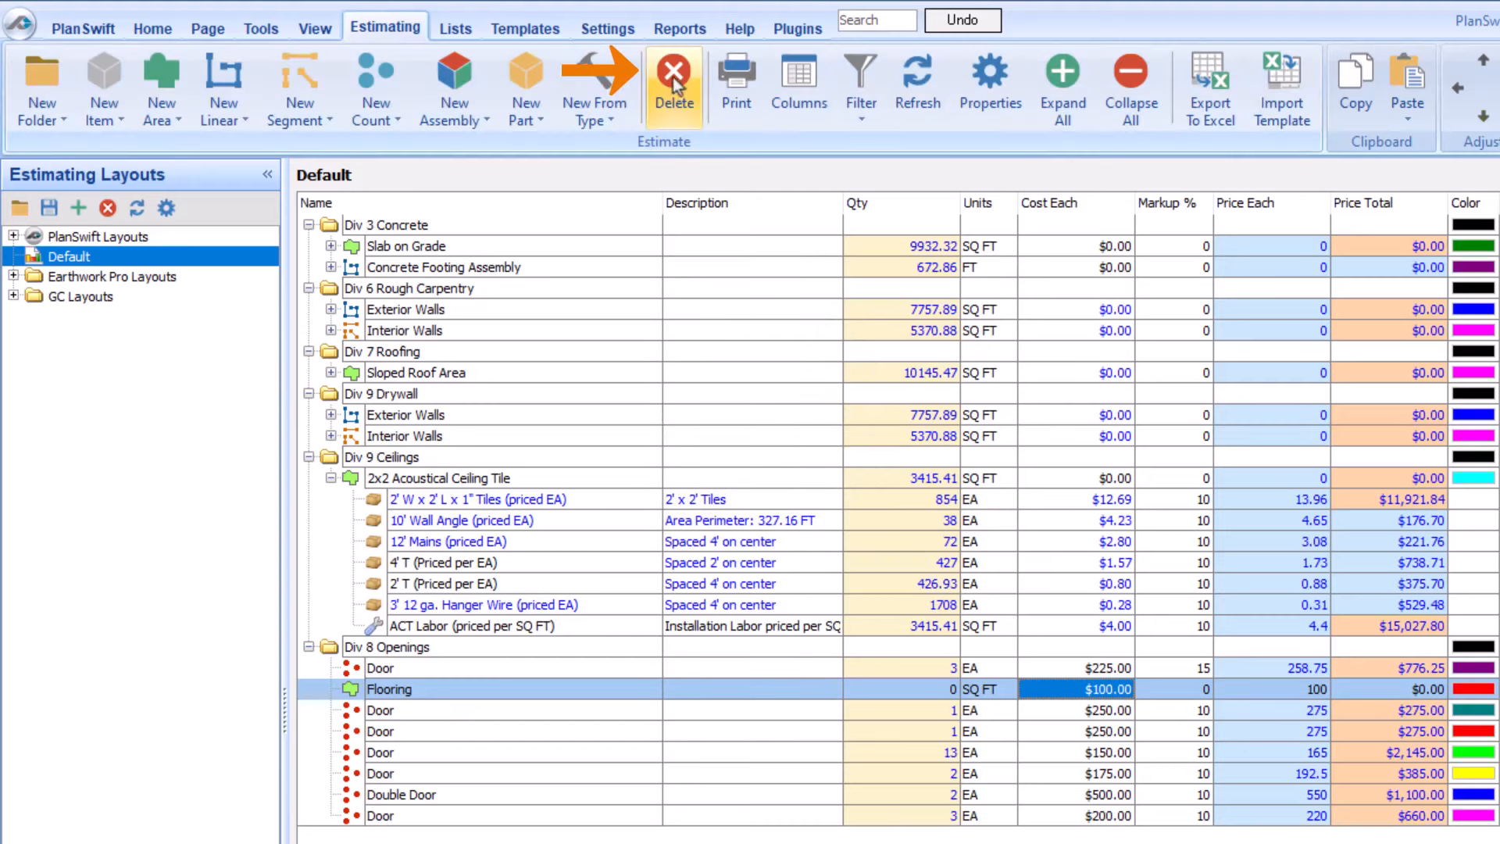
Delete the Flooring row using the Estimating ribbon's Delete button
left_click(673, 82)
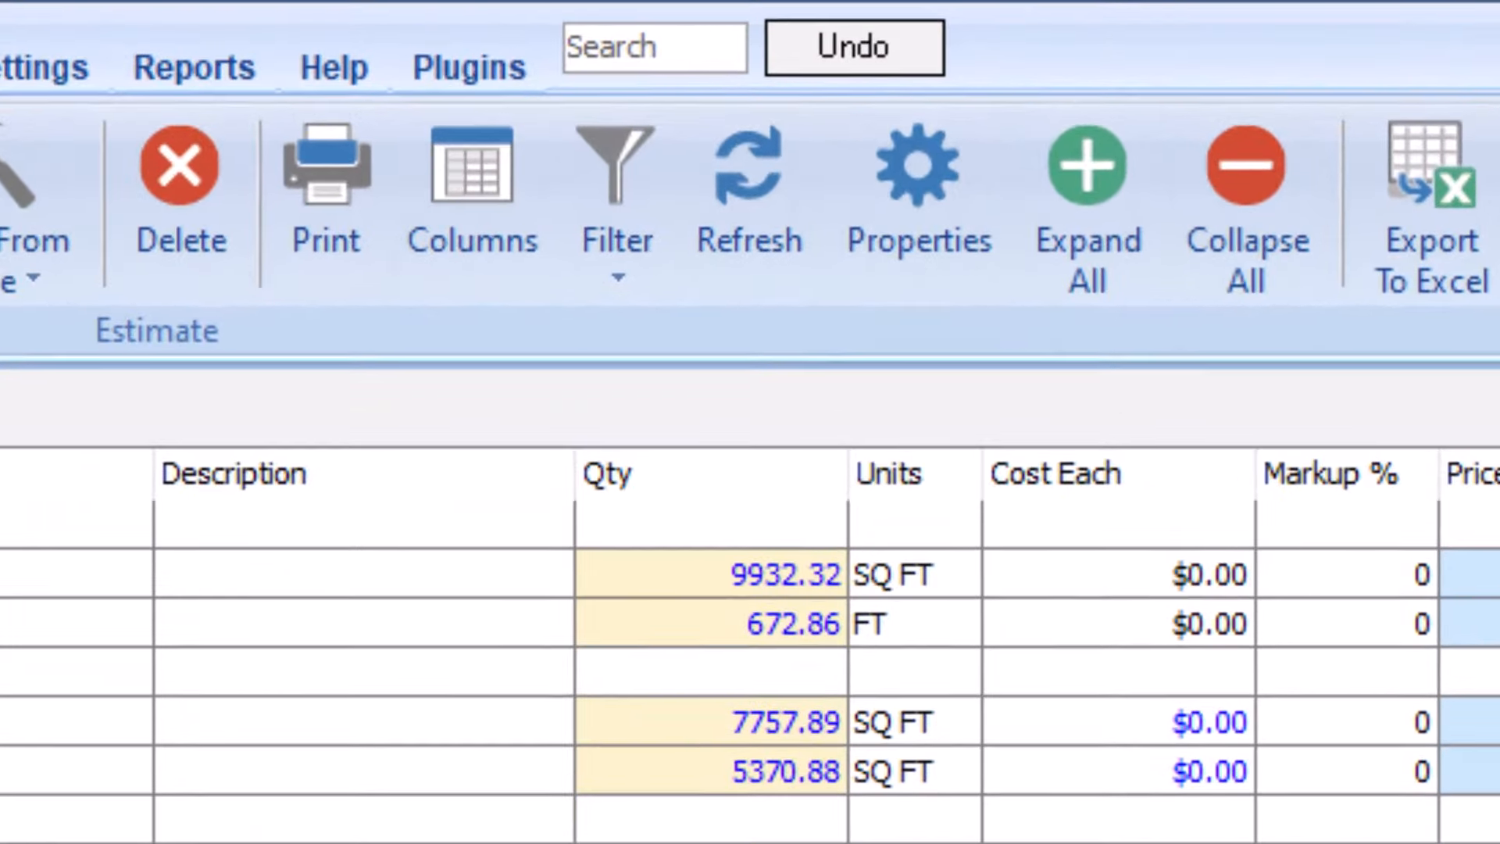
left_click(323, 188)
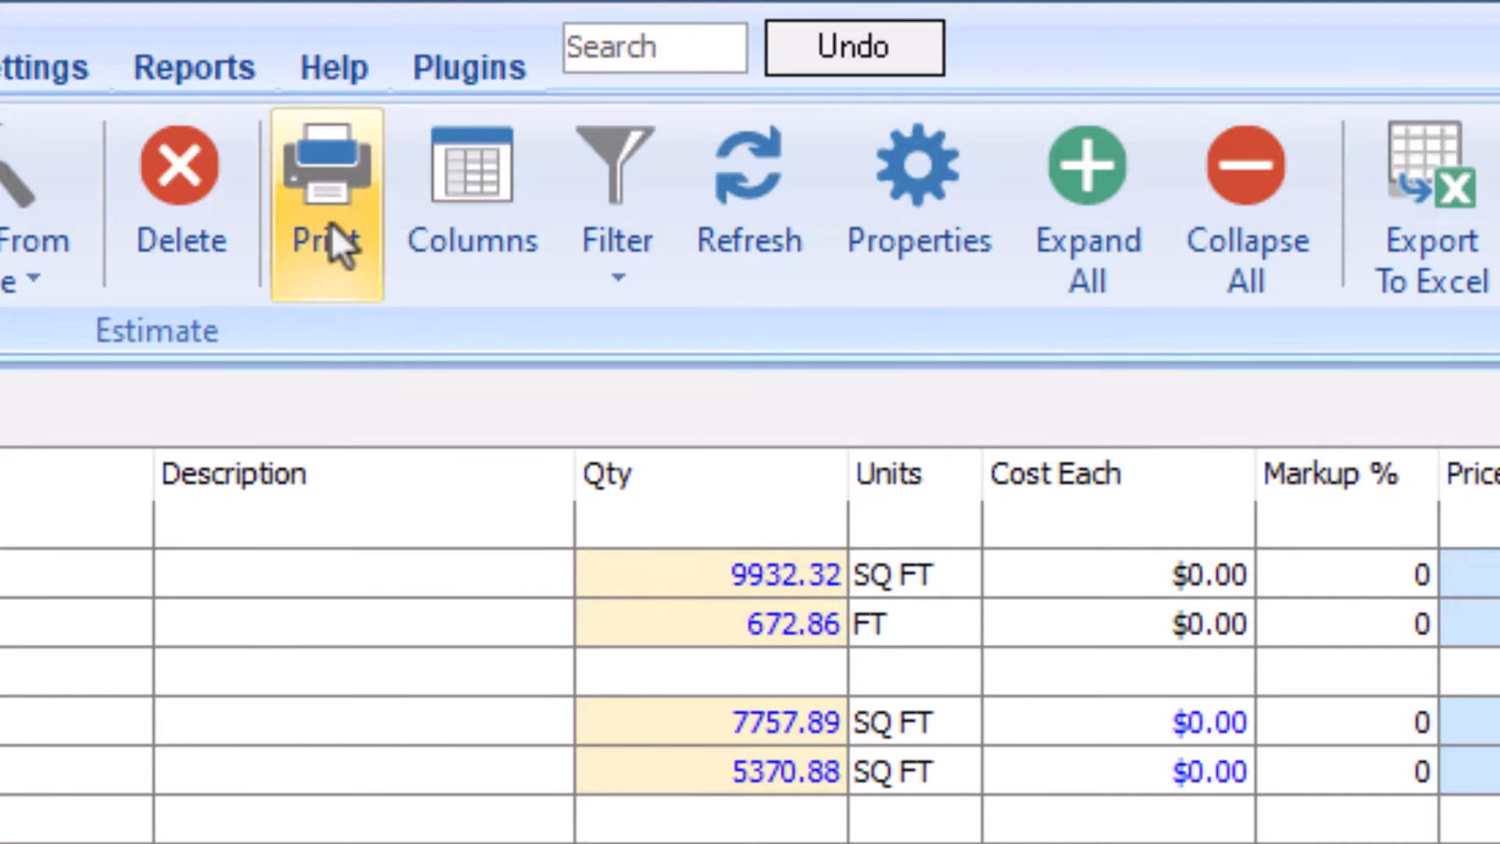
Open Print Estimating and lower Rows per Page to 31
left_click(320, 164)
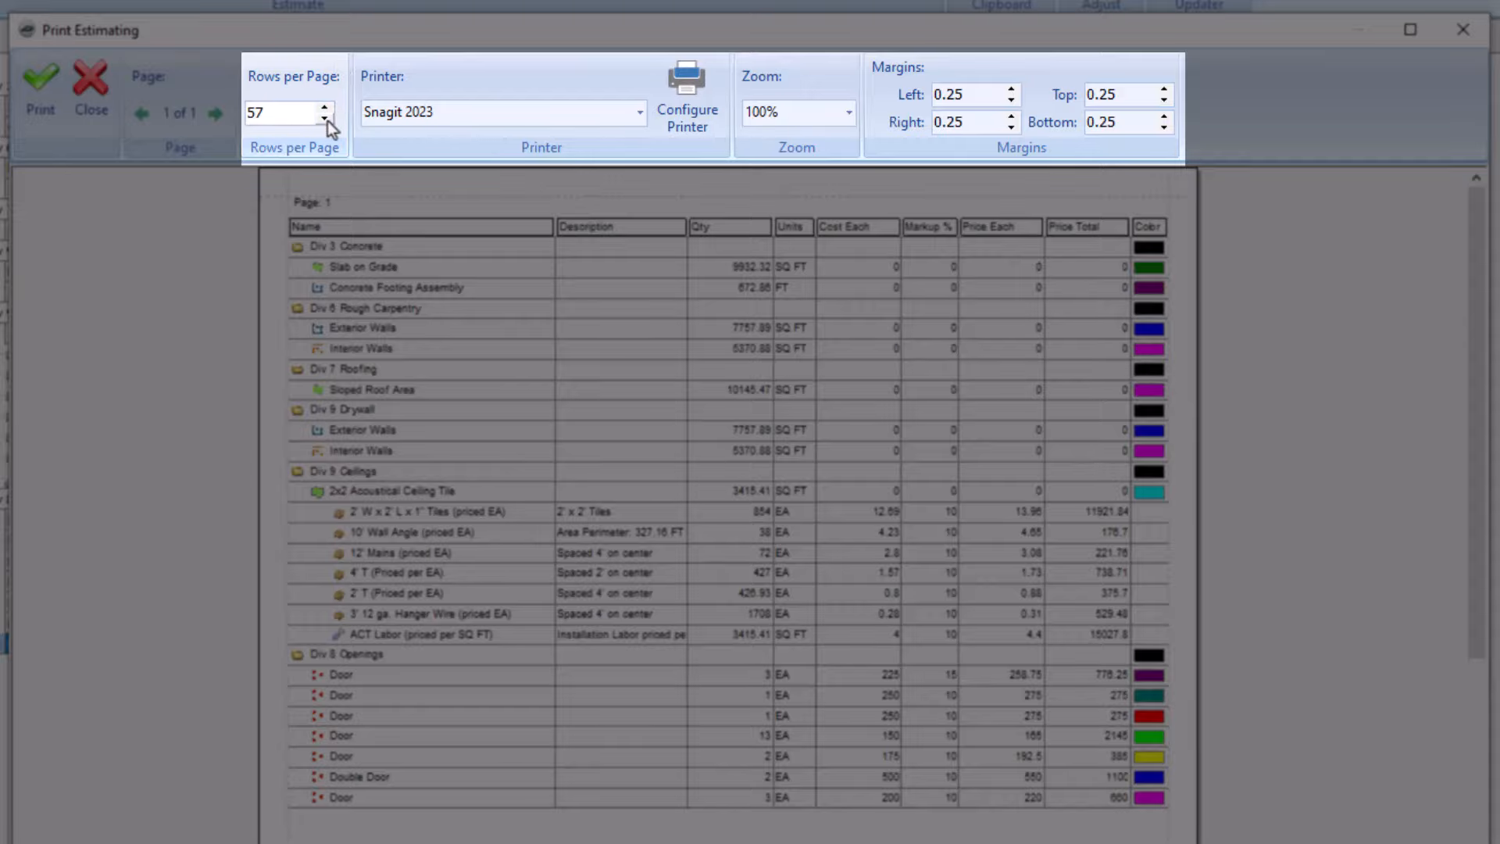
left_click(320, 119)
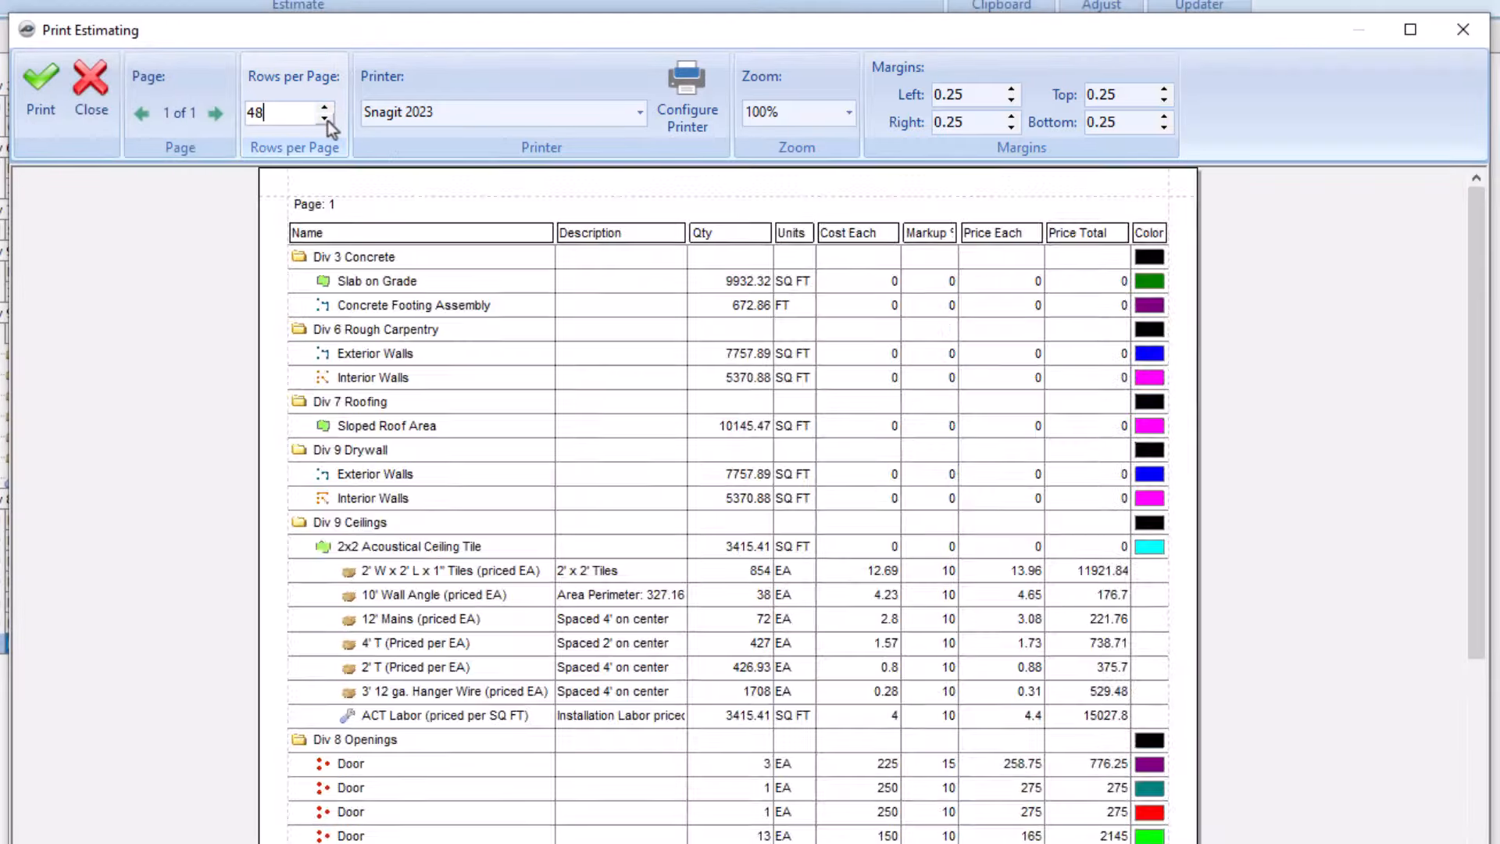
type("37")
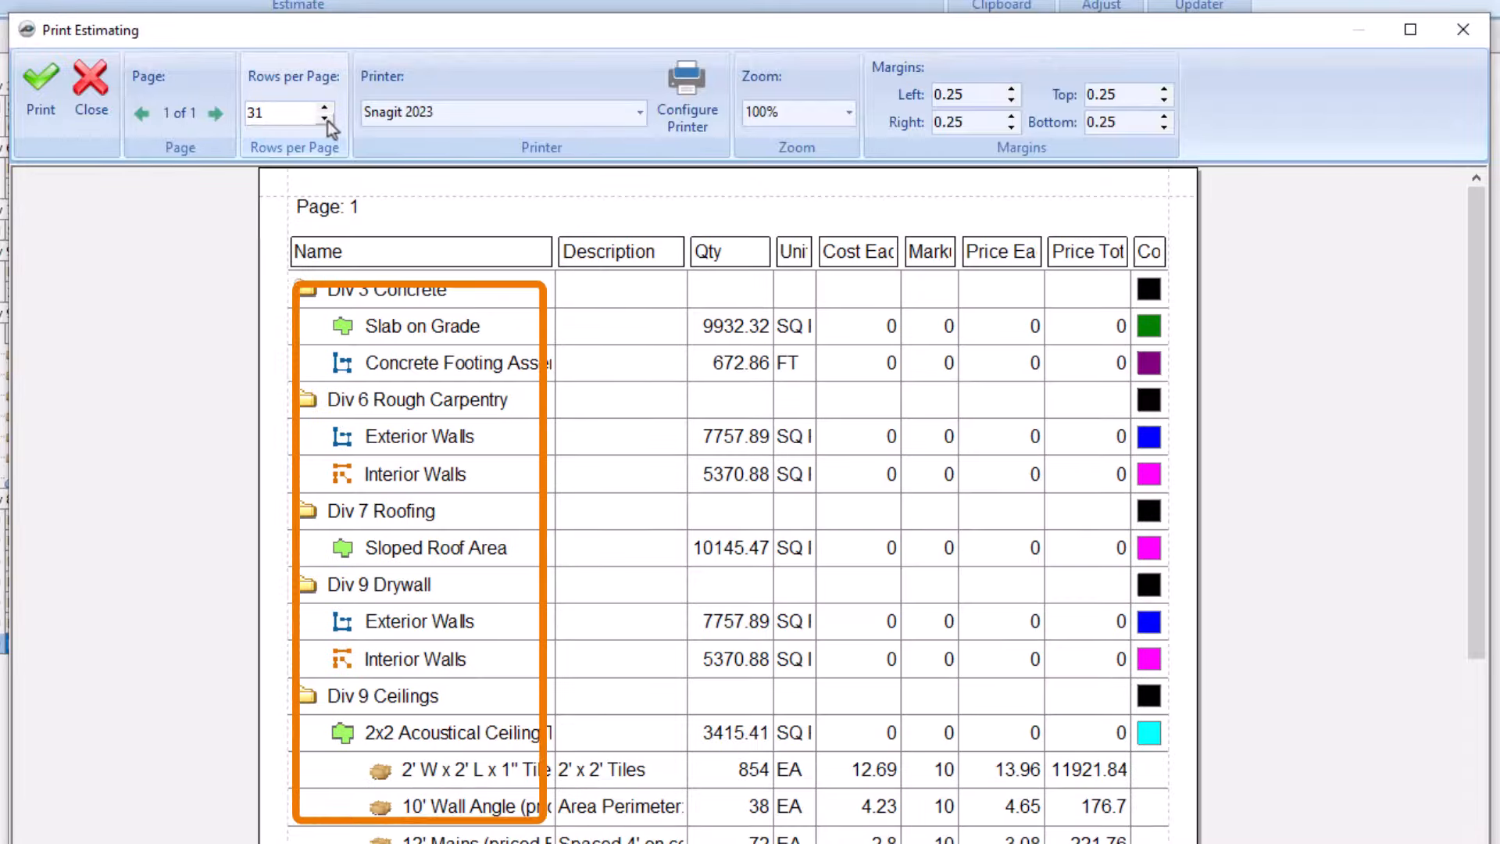
left_click(323, 105)
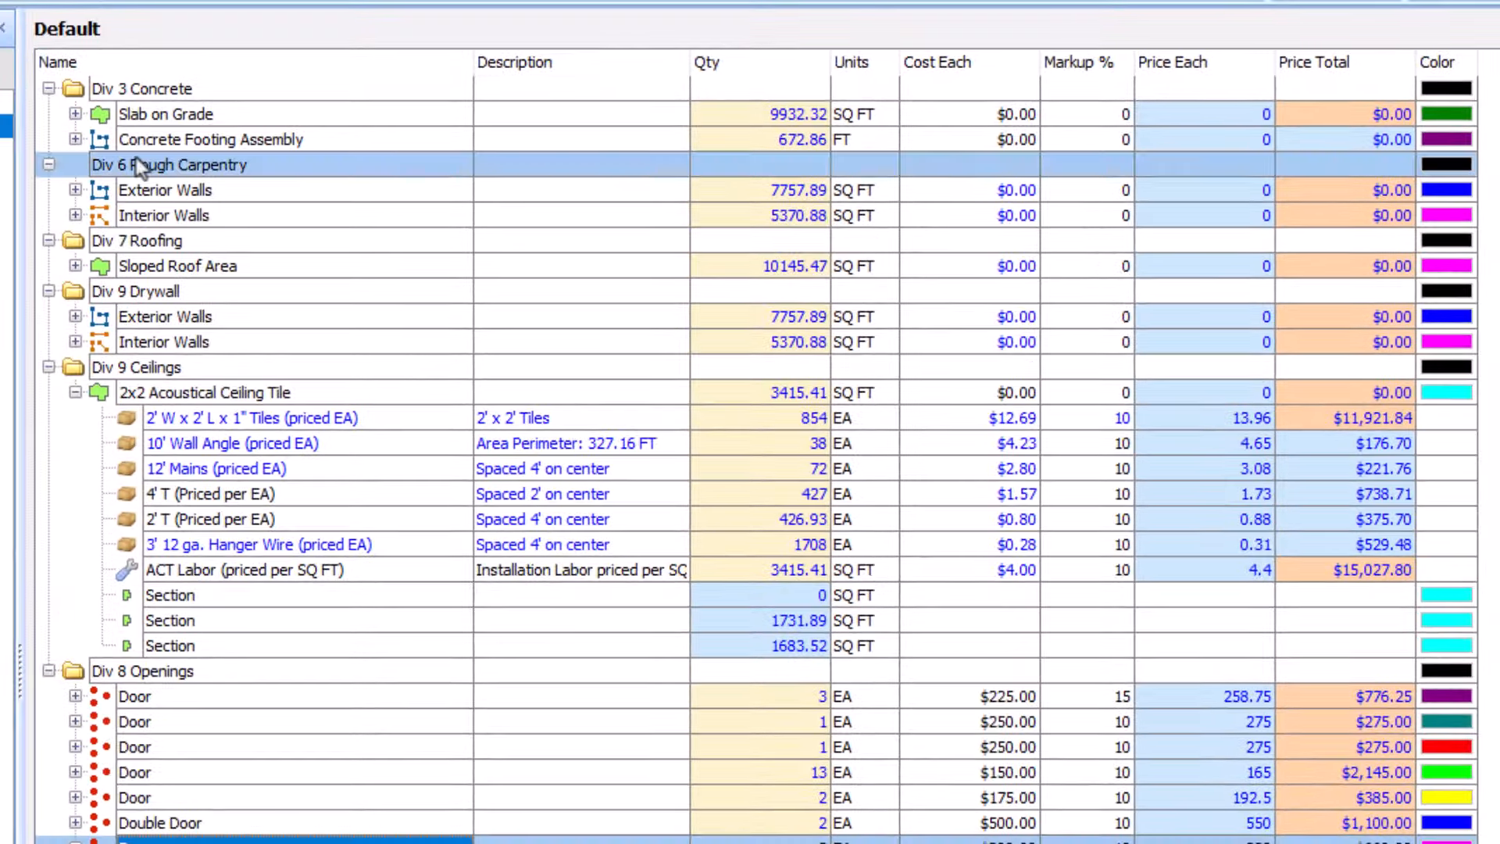
Draw a Continuous Linear wall takeoff on A301 and file it under Section Example
left_click(73, 215)
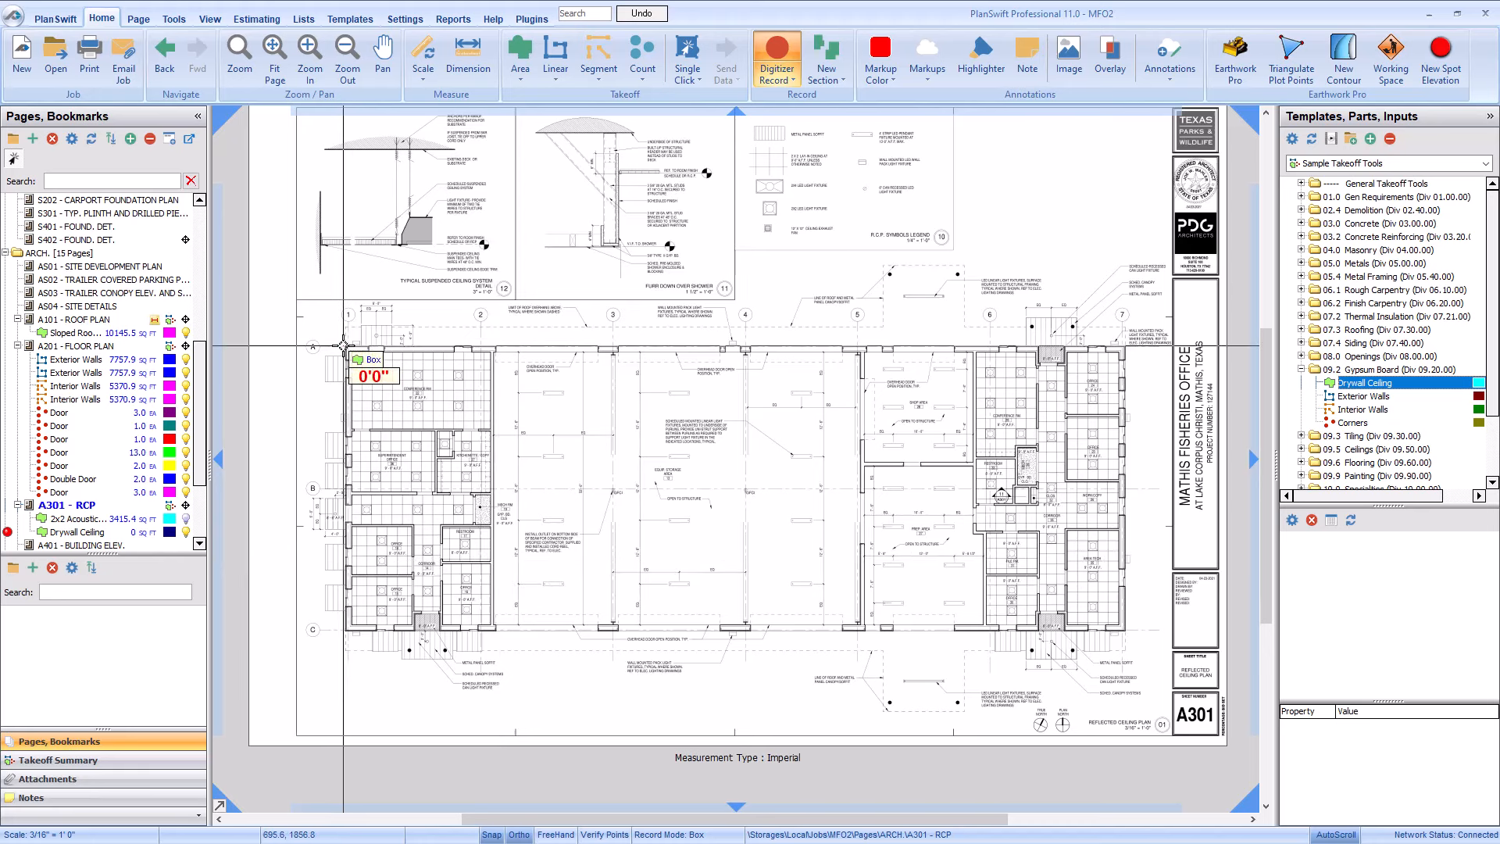
left_click_drag(345, 345, 1124, 630)
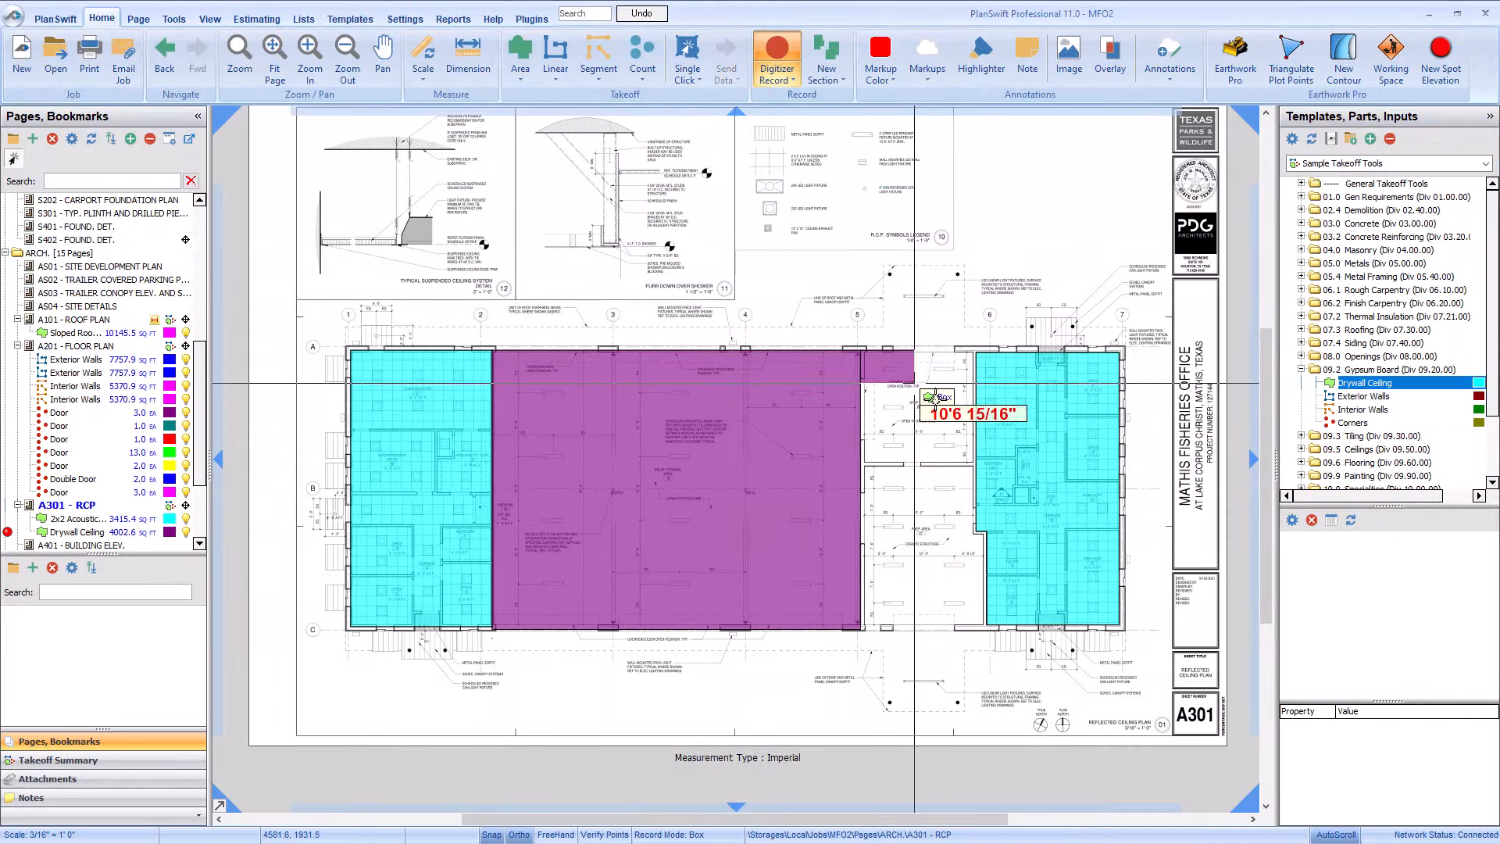
left_click(860, 646)
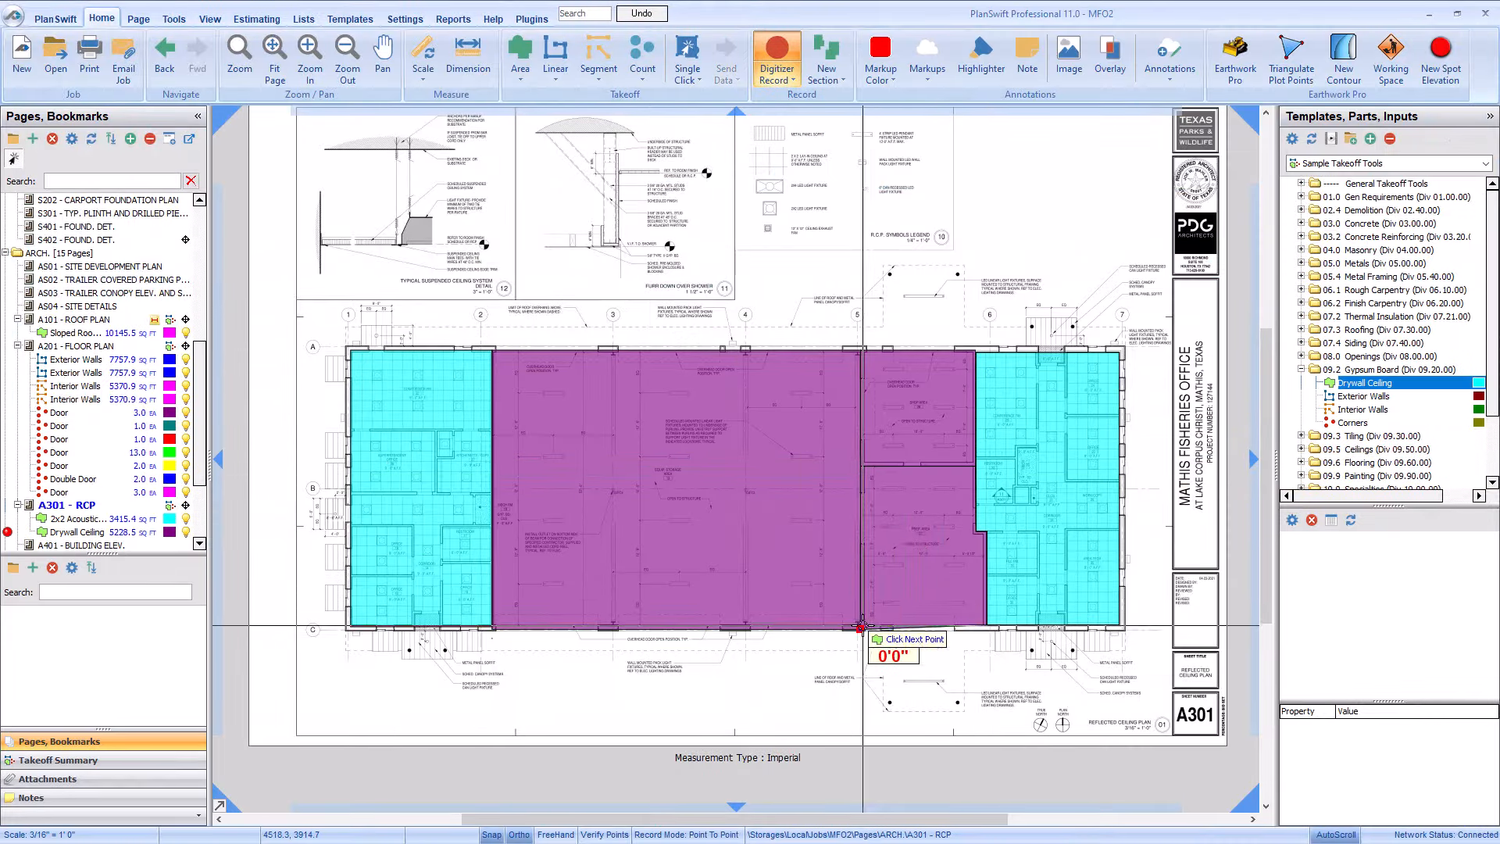
left_click(256, 18)
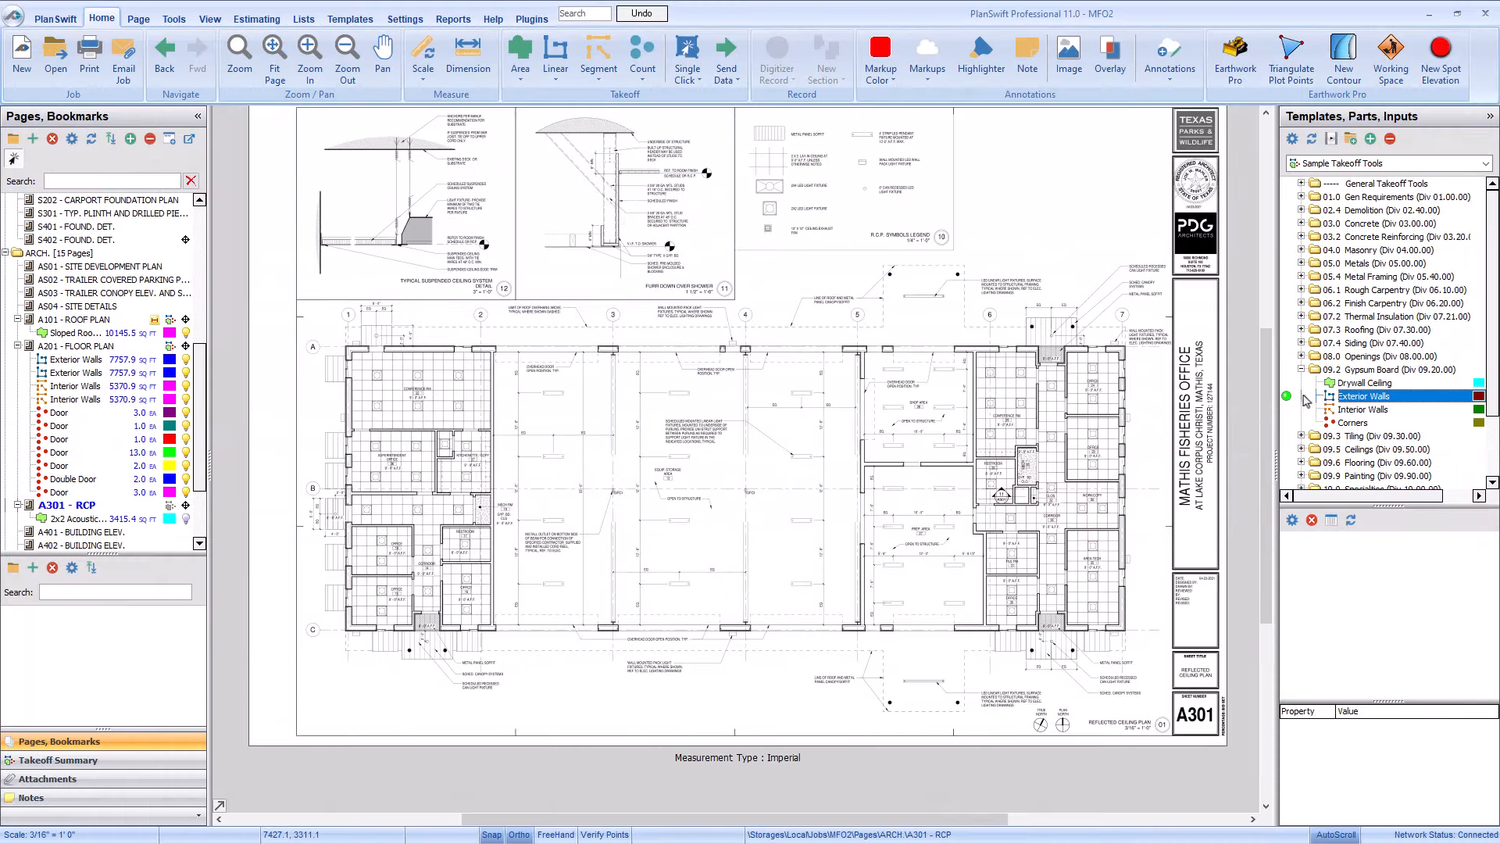
double_click(1364, 395)
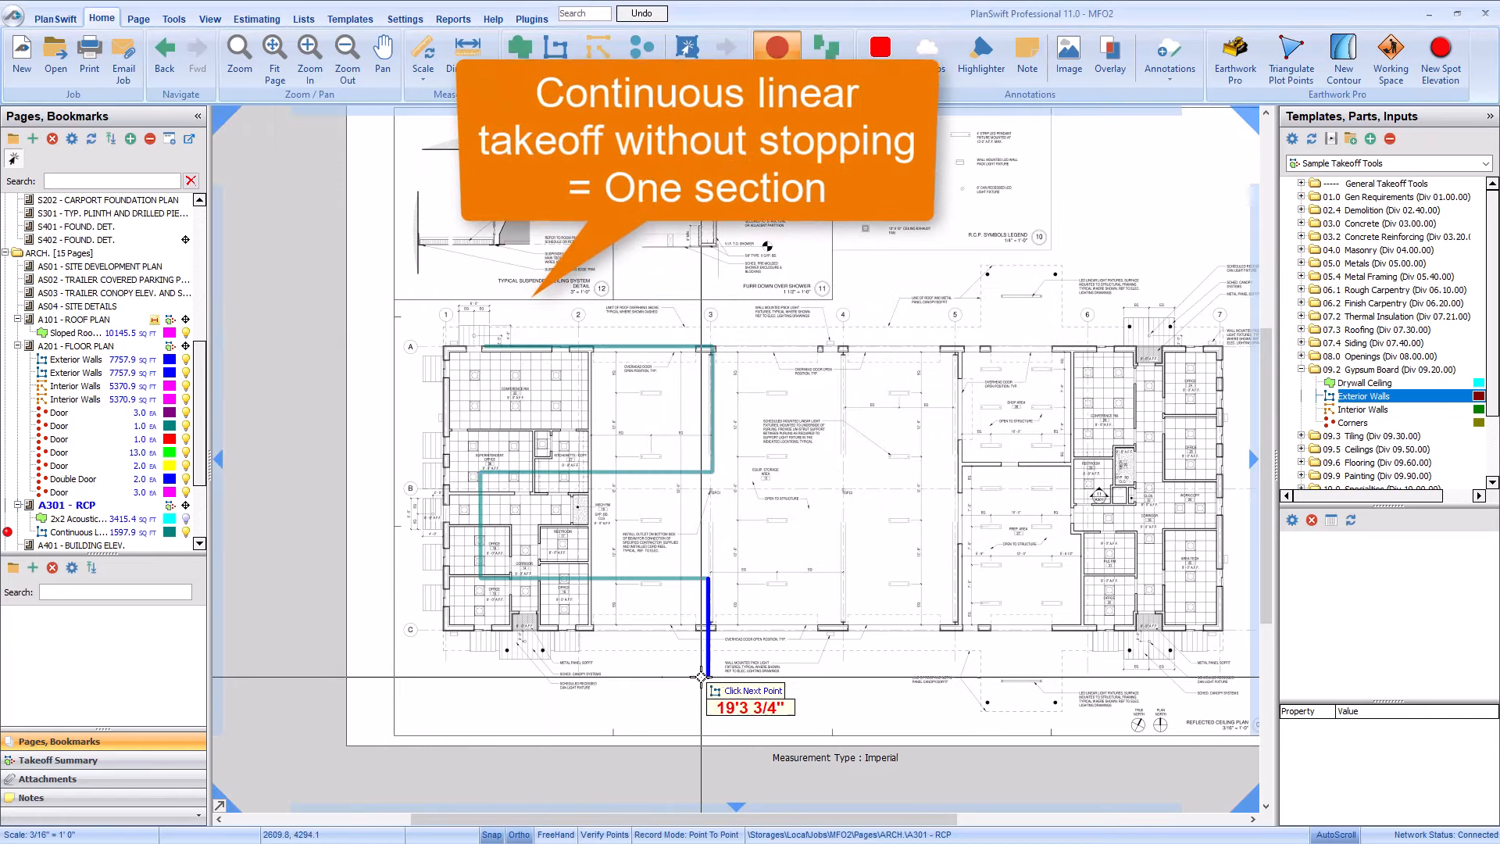
left_click(883, 664)
type("Segment Takeo")
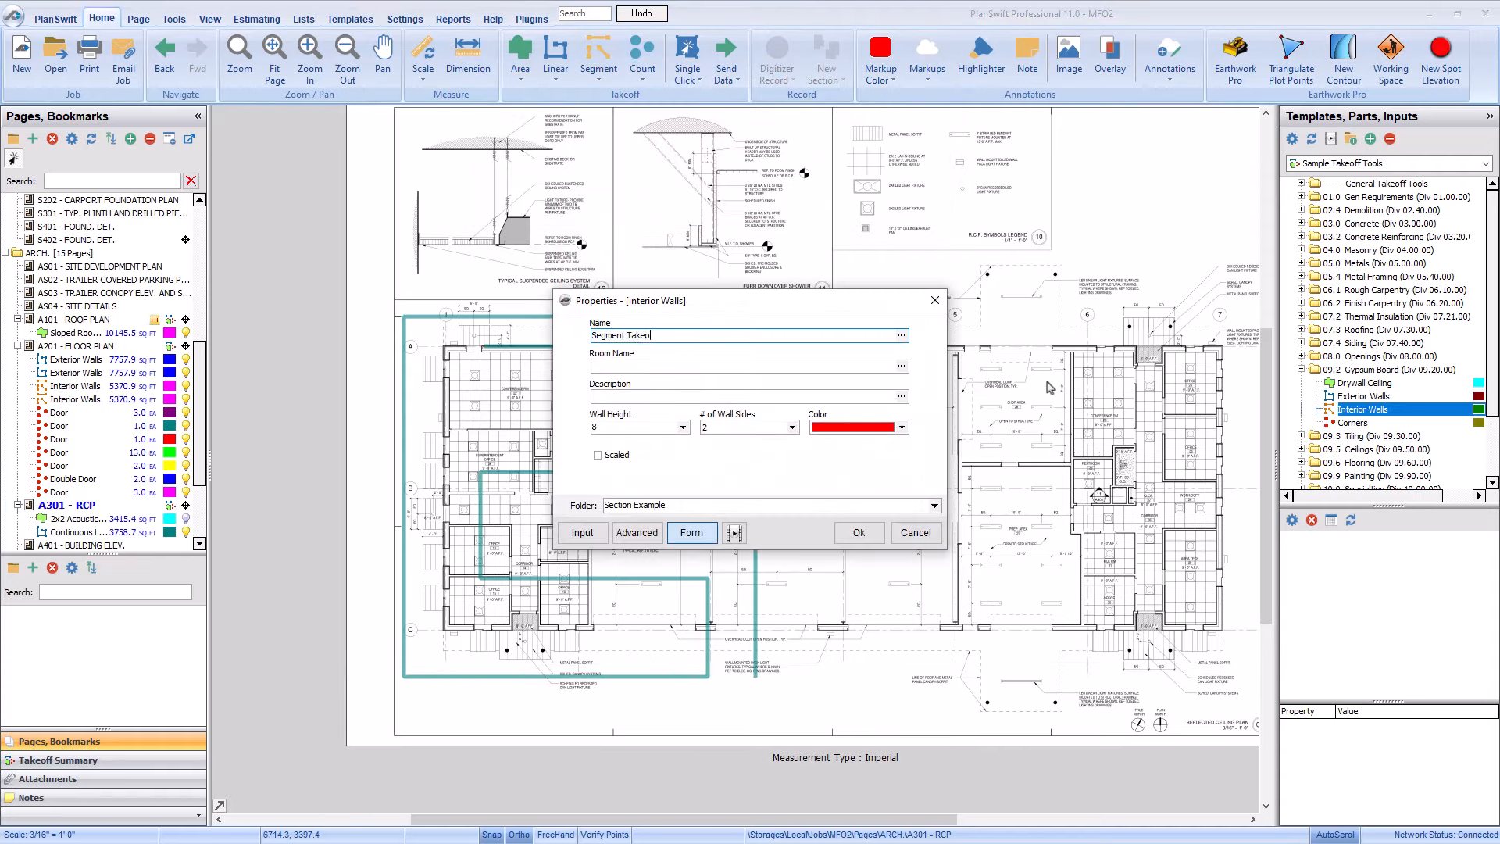
left_click(859, 532)
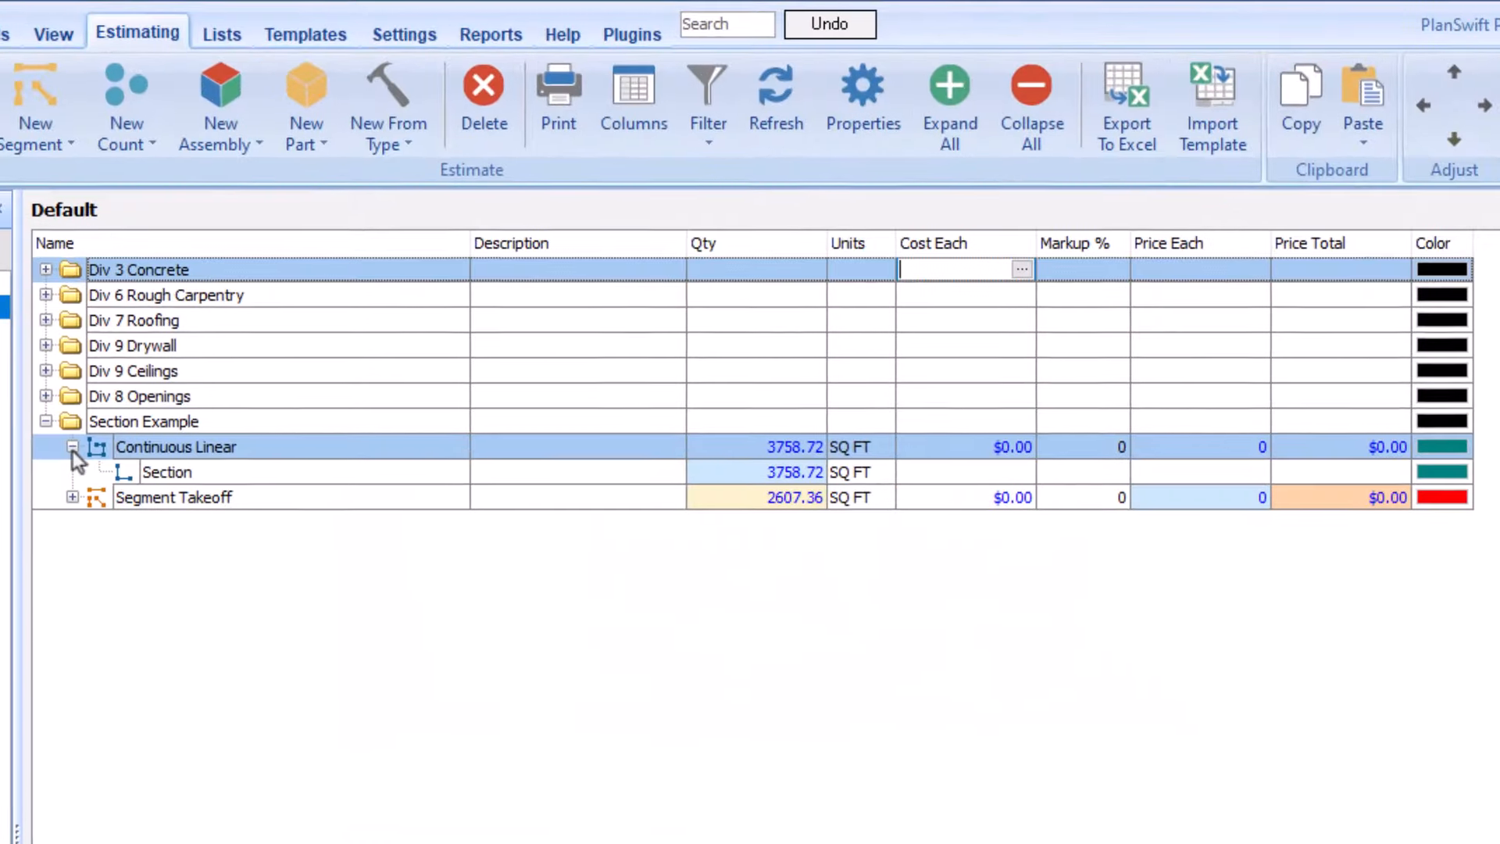
Expand Segment Takeoff's sections and set its Color to Light Blue
left_click(71, 497)
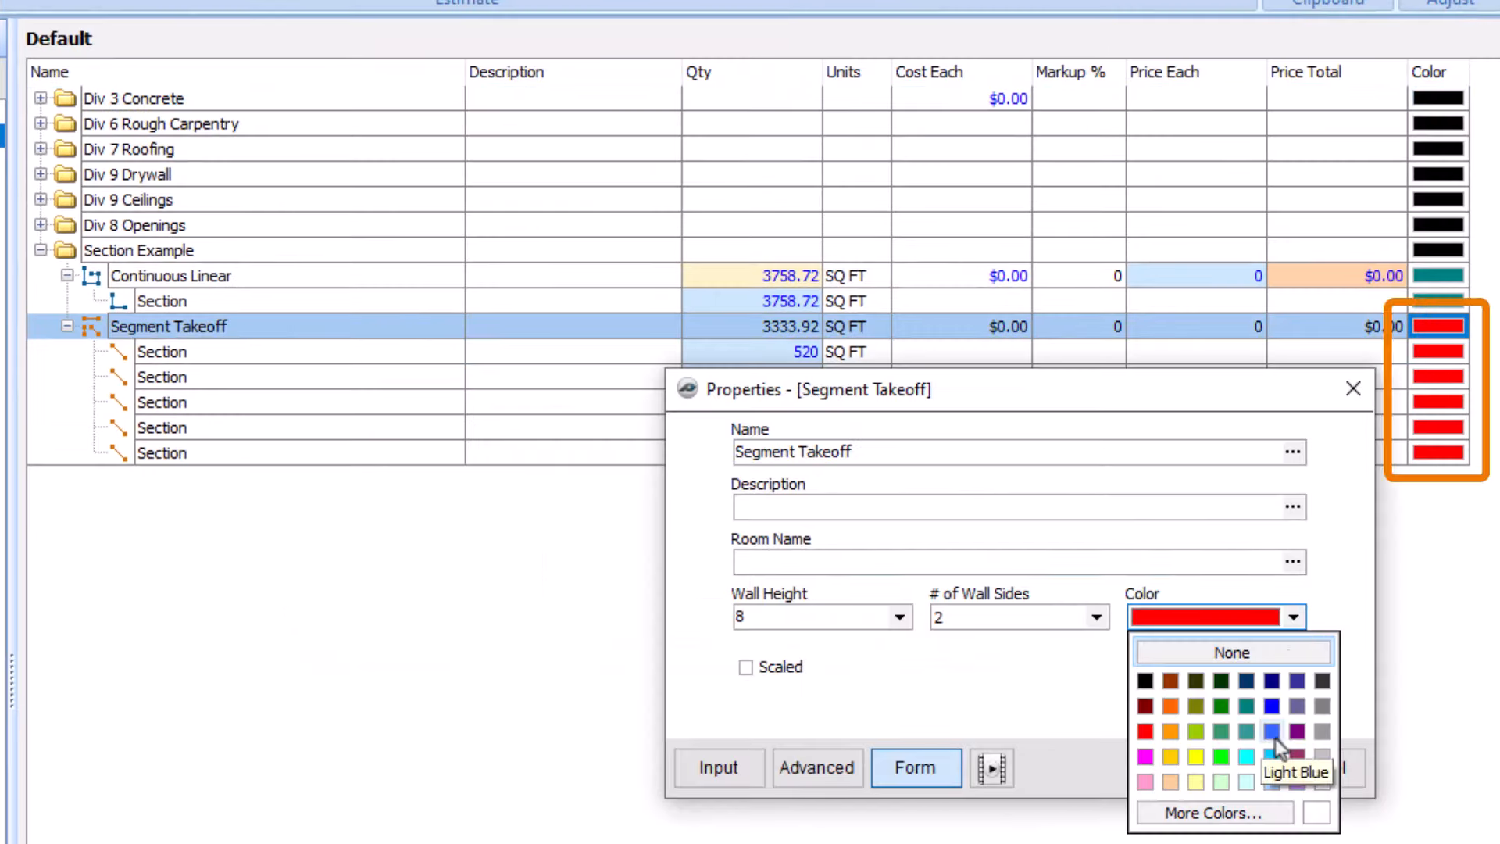
left_click(1252, 739)
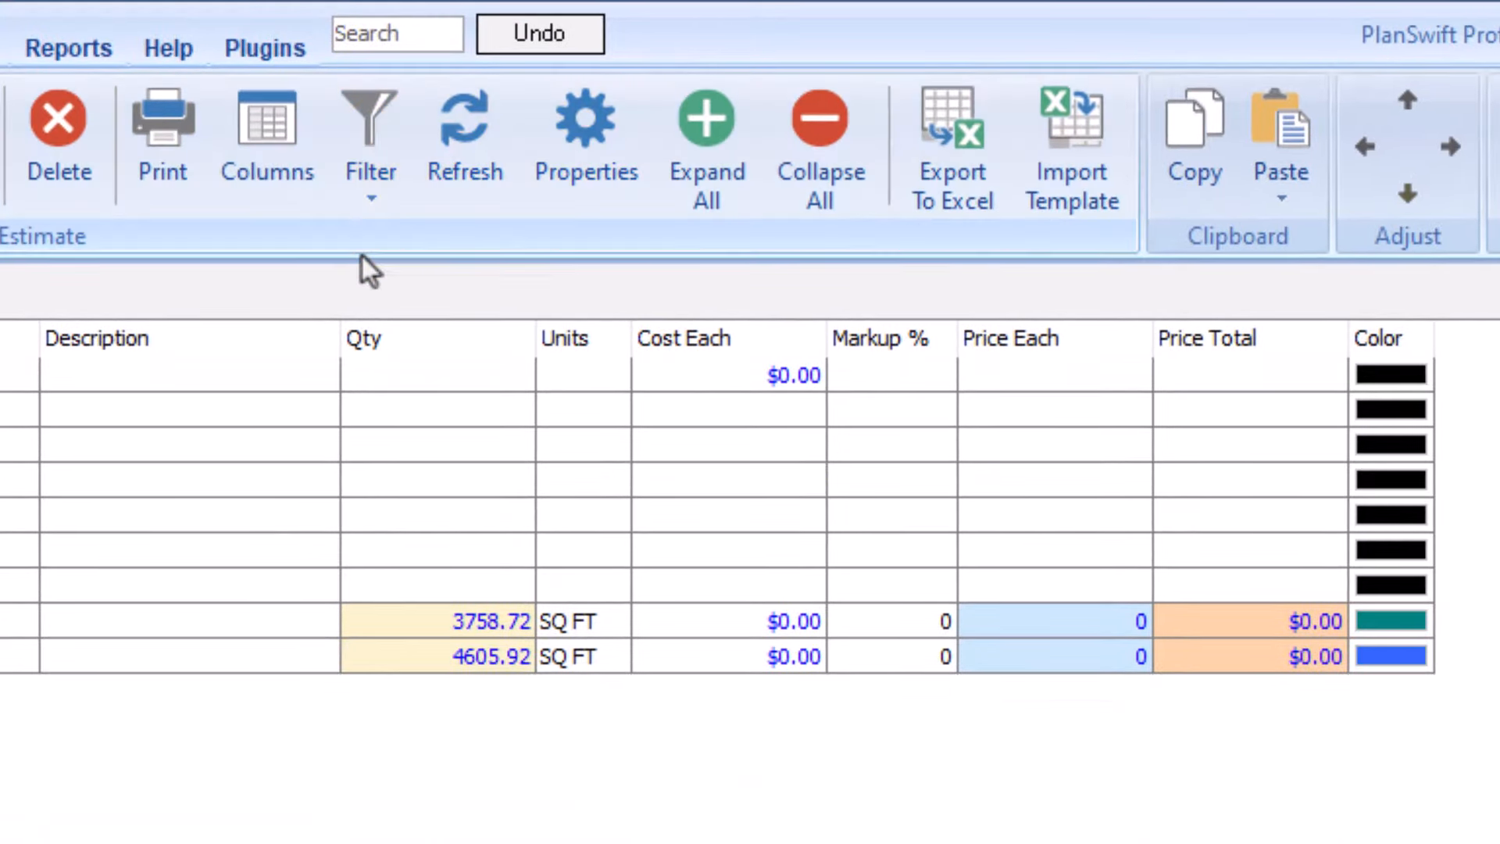
Try Expand All and Collapse All, then open Div 9 Drywall and Exterior Walls
left_click(465, 137)
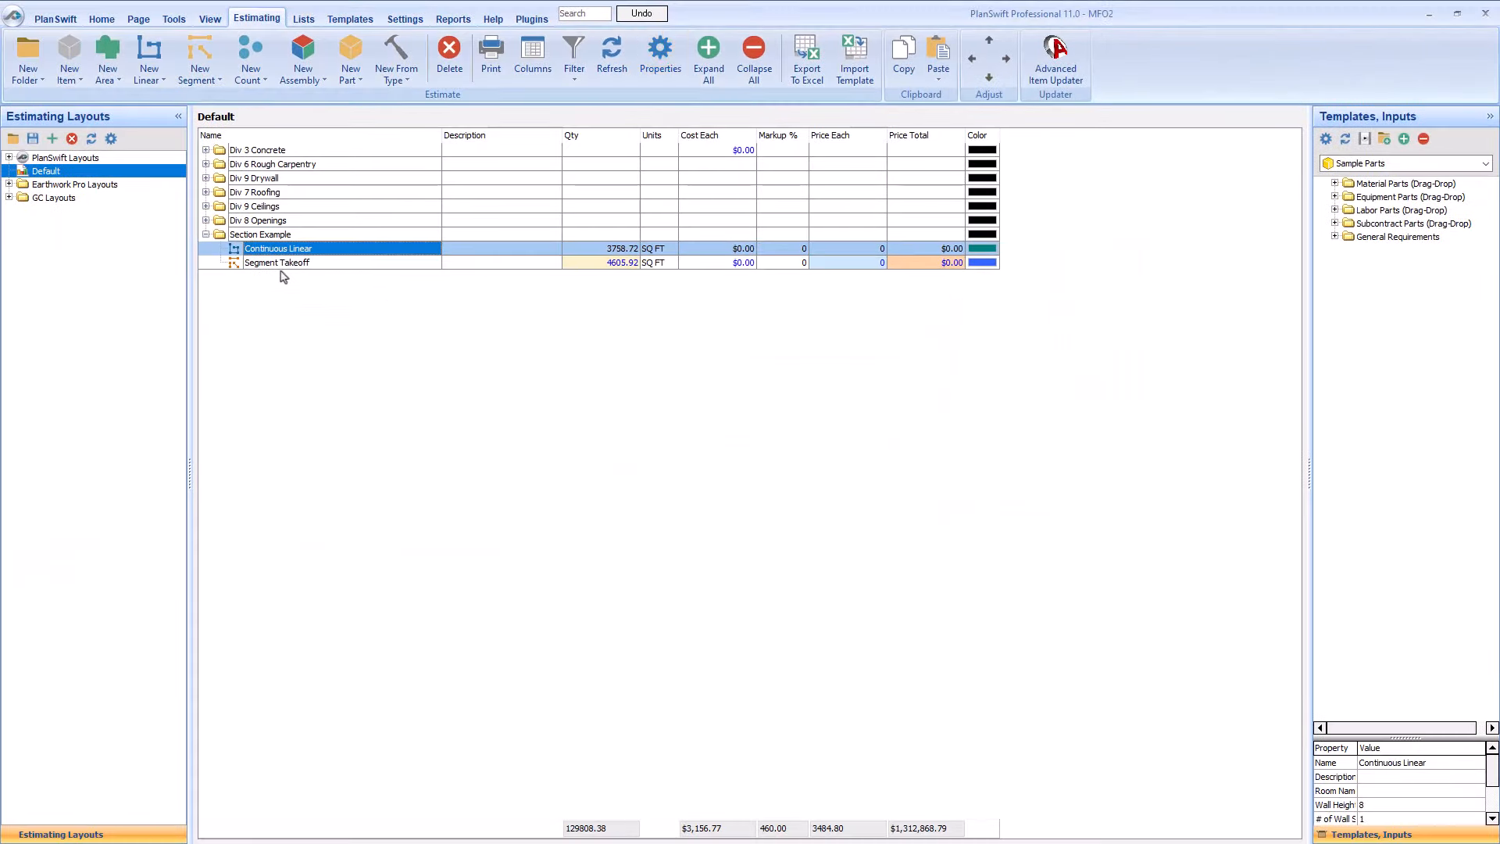
double_click(277, 262)
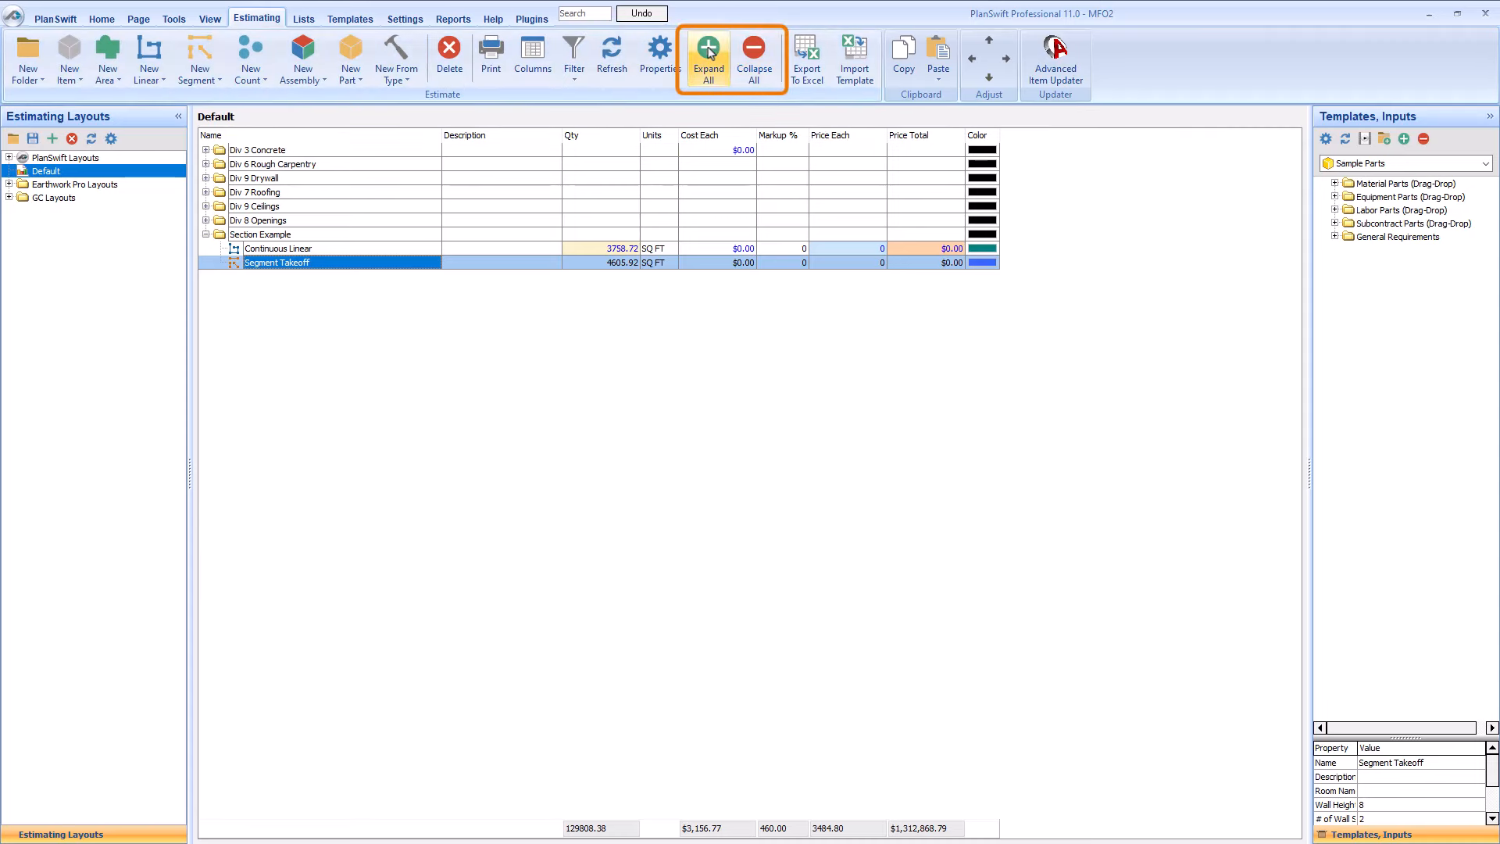
left_click(709, 51)
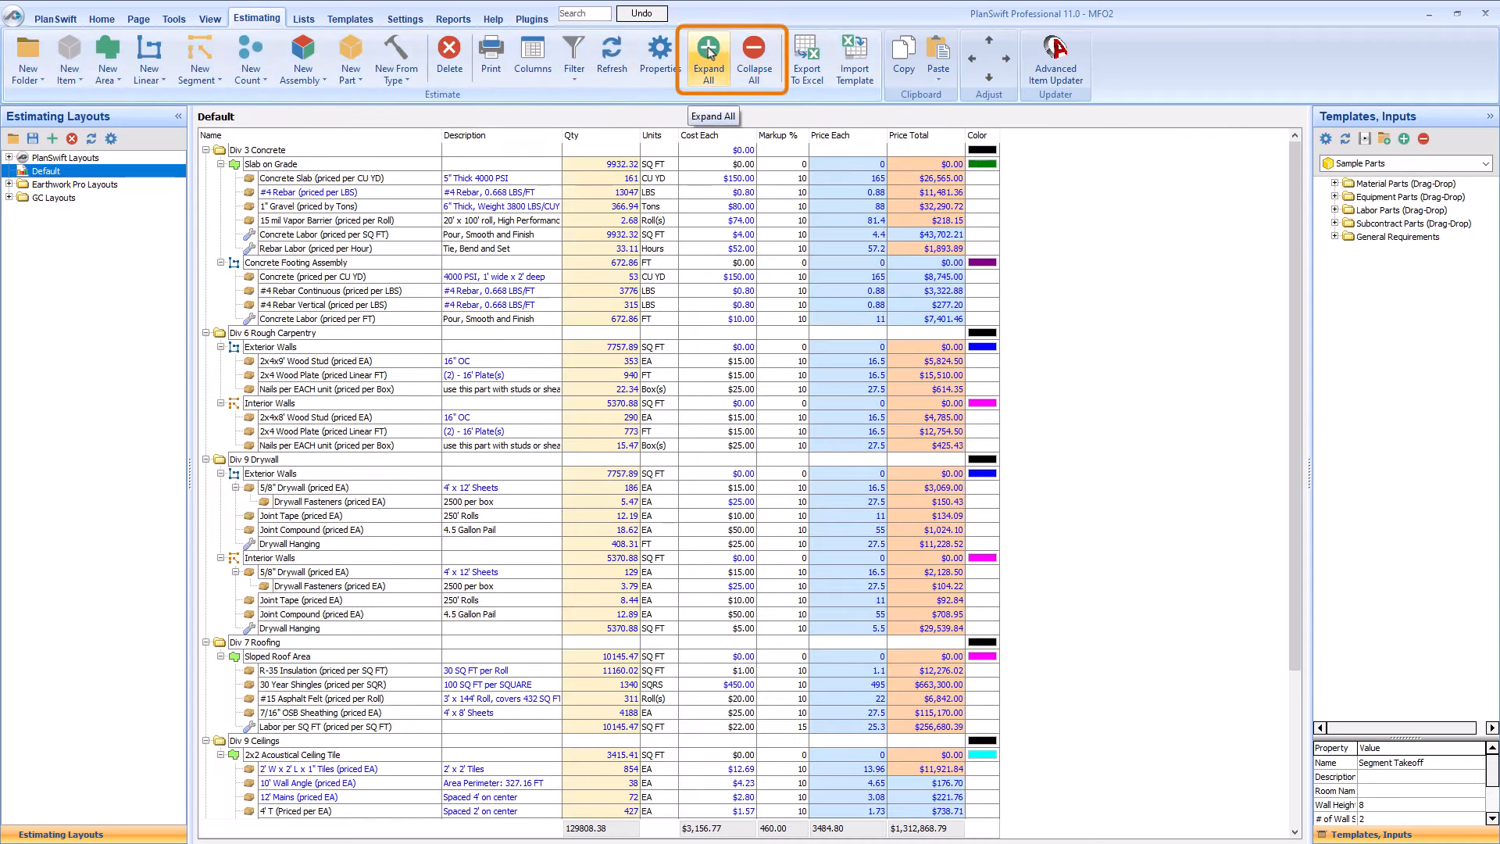
left_click(754, 57)
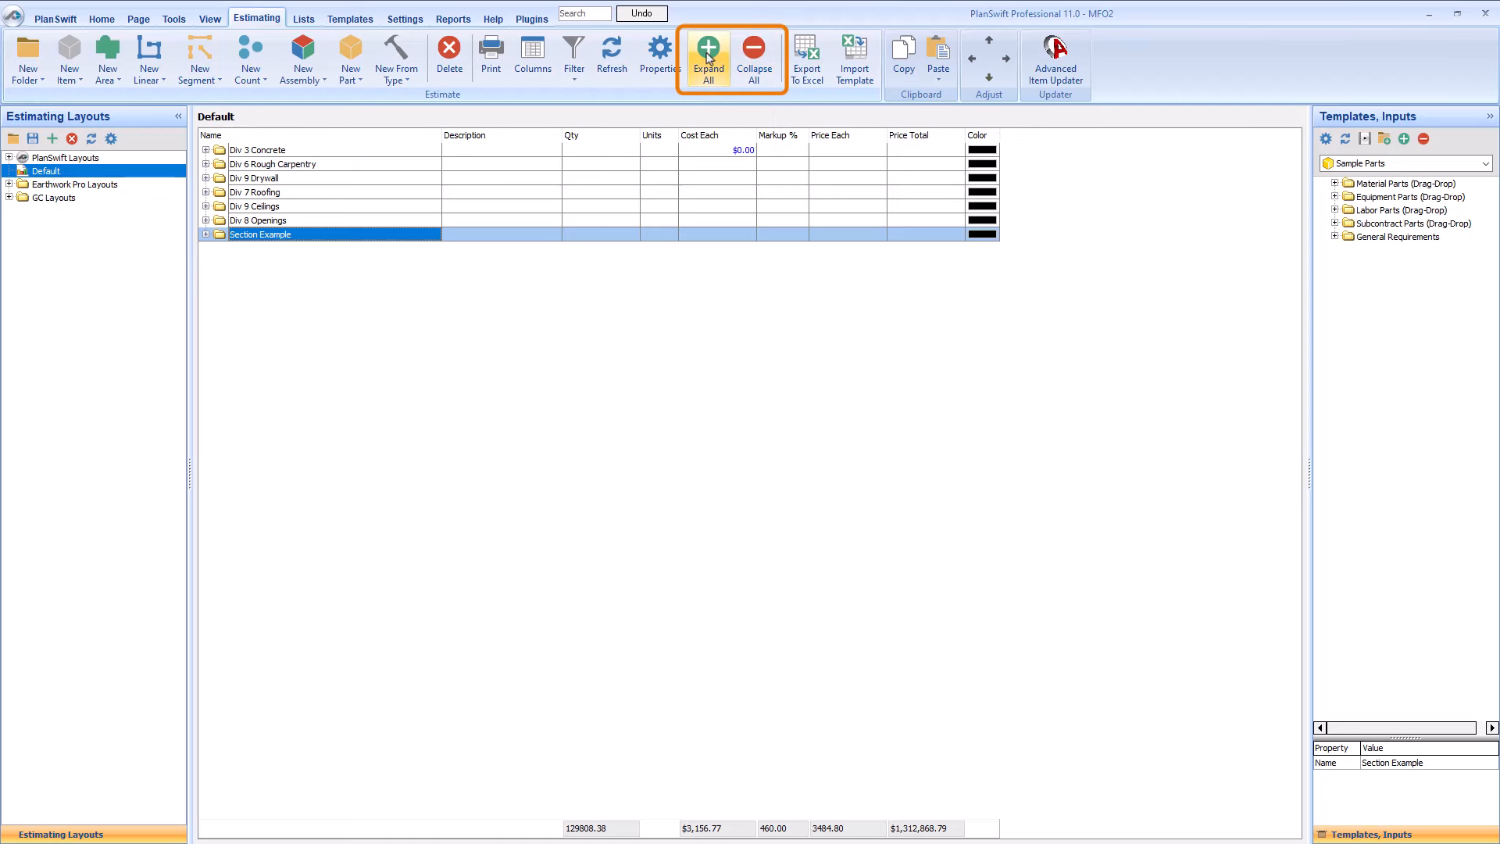
left_click(708, 49)
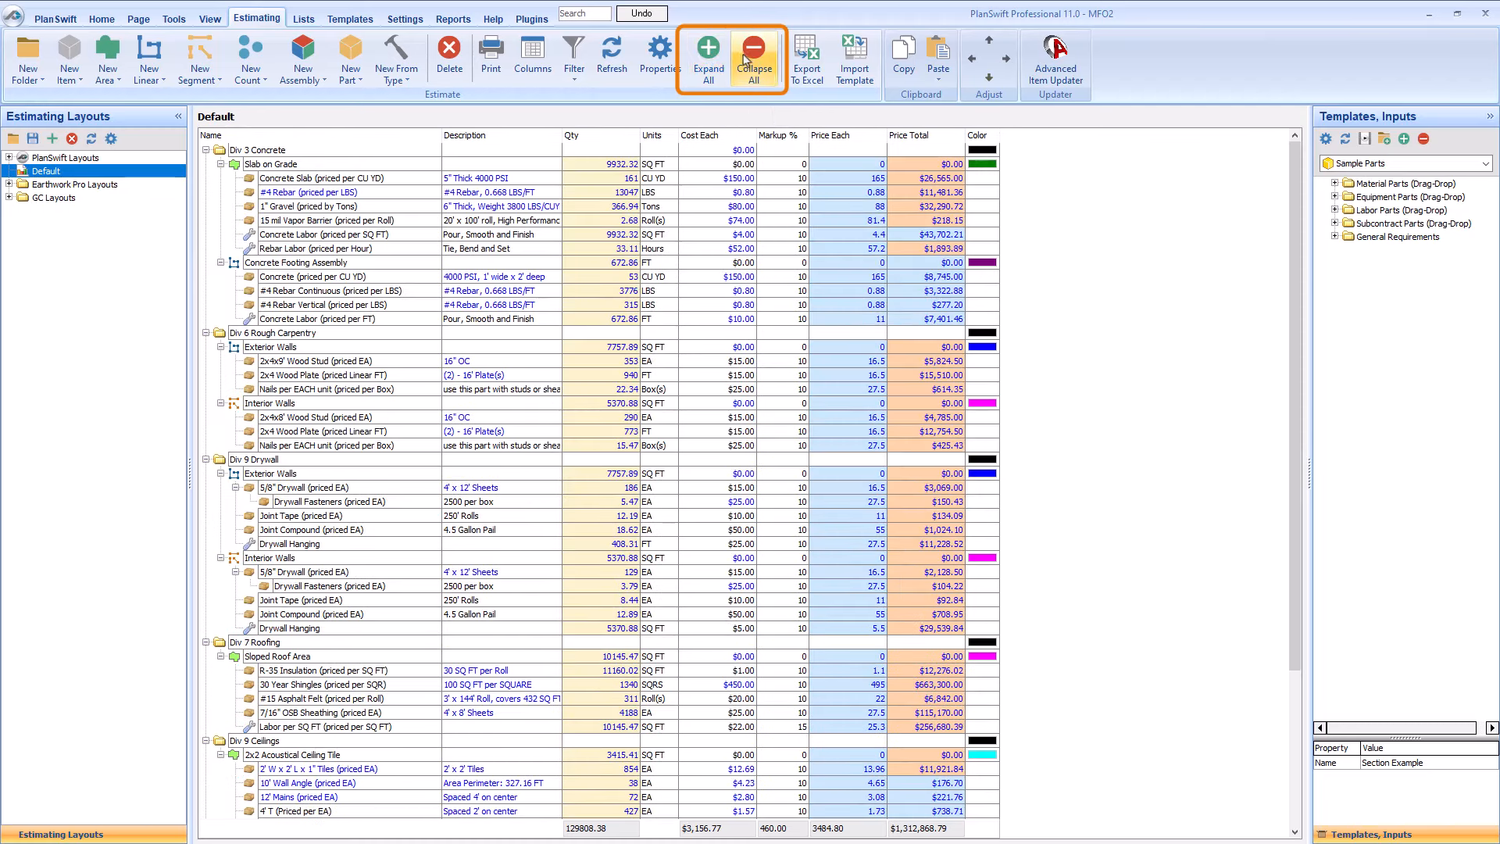
left_click(753, 55)
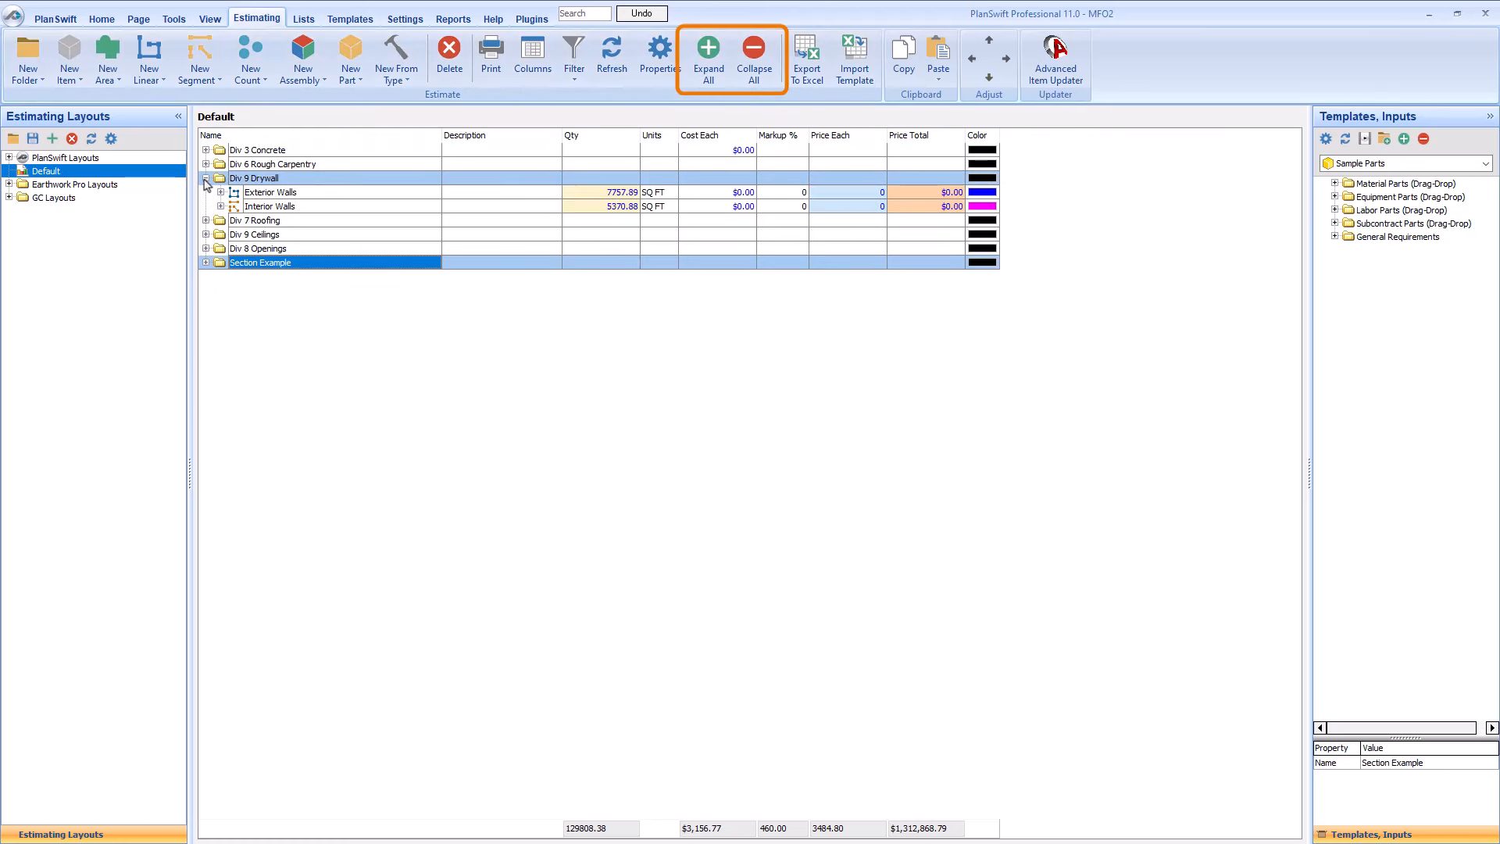
left_click(221, 192)
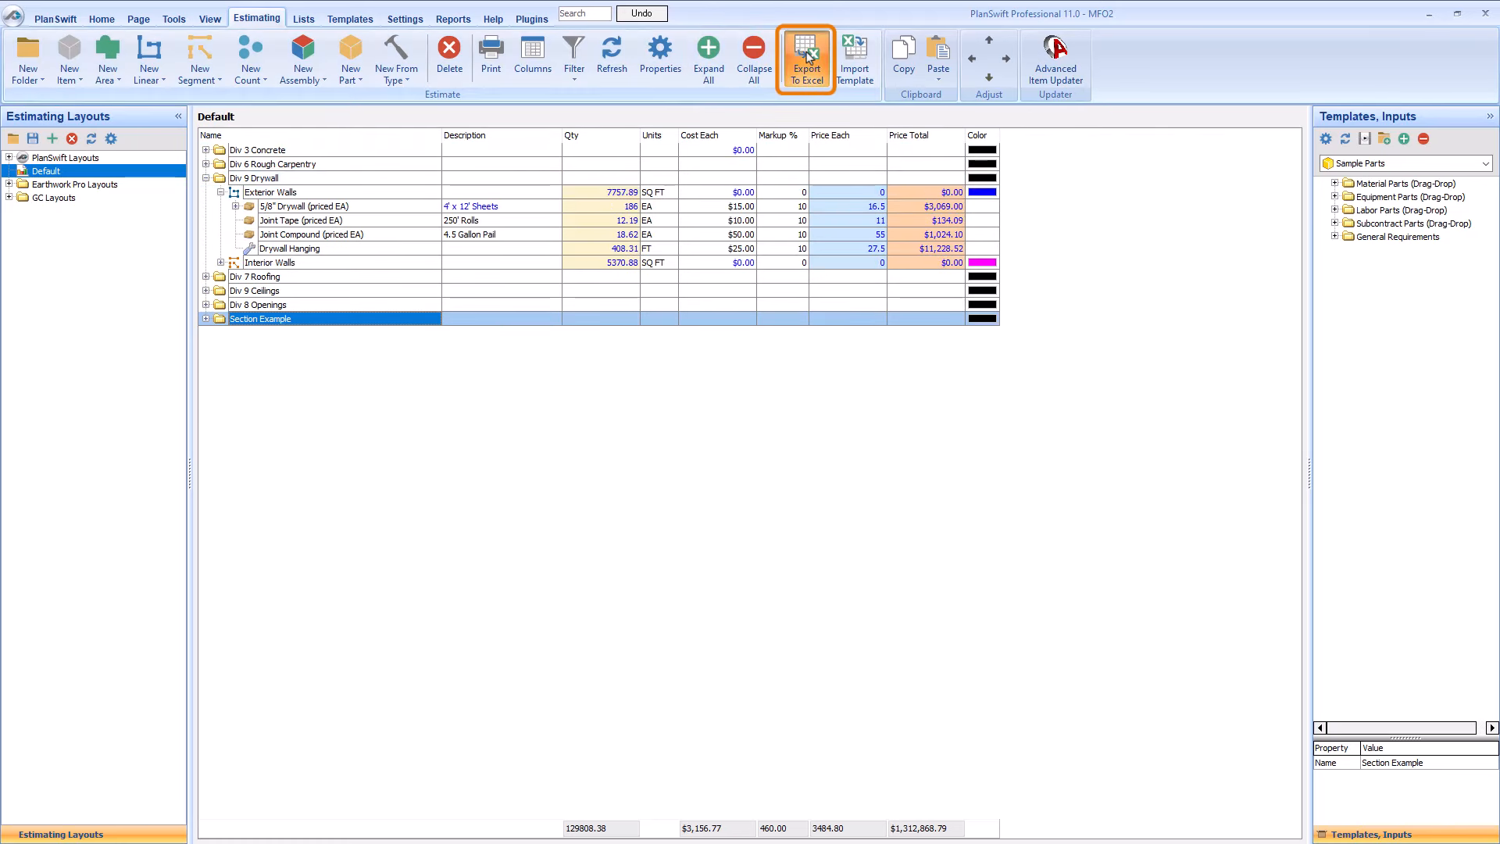
Export the estimate to an Excel workbook, review it, and close Excel
left_click(807, 56)
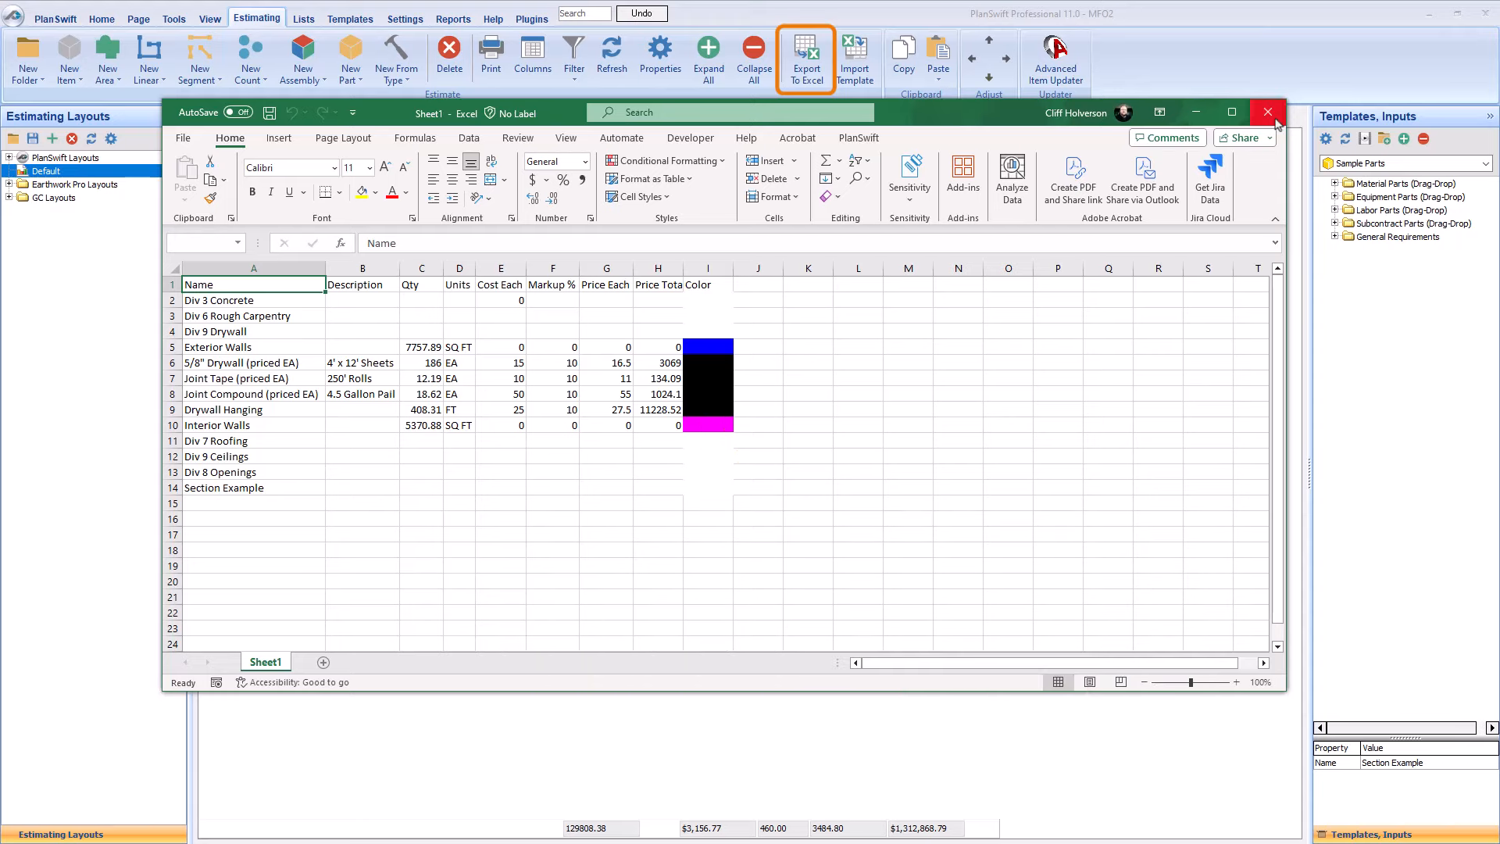
left_click(1267, 112)
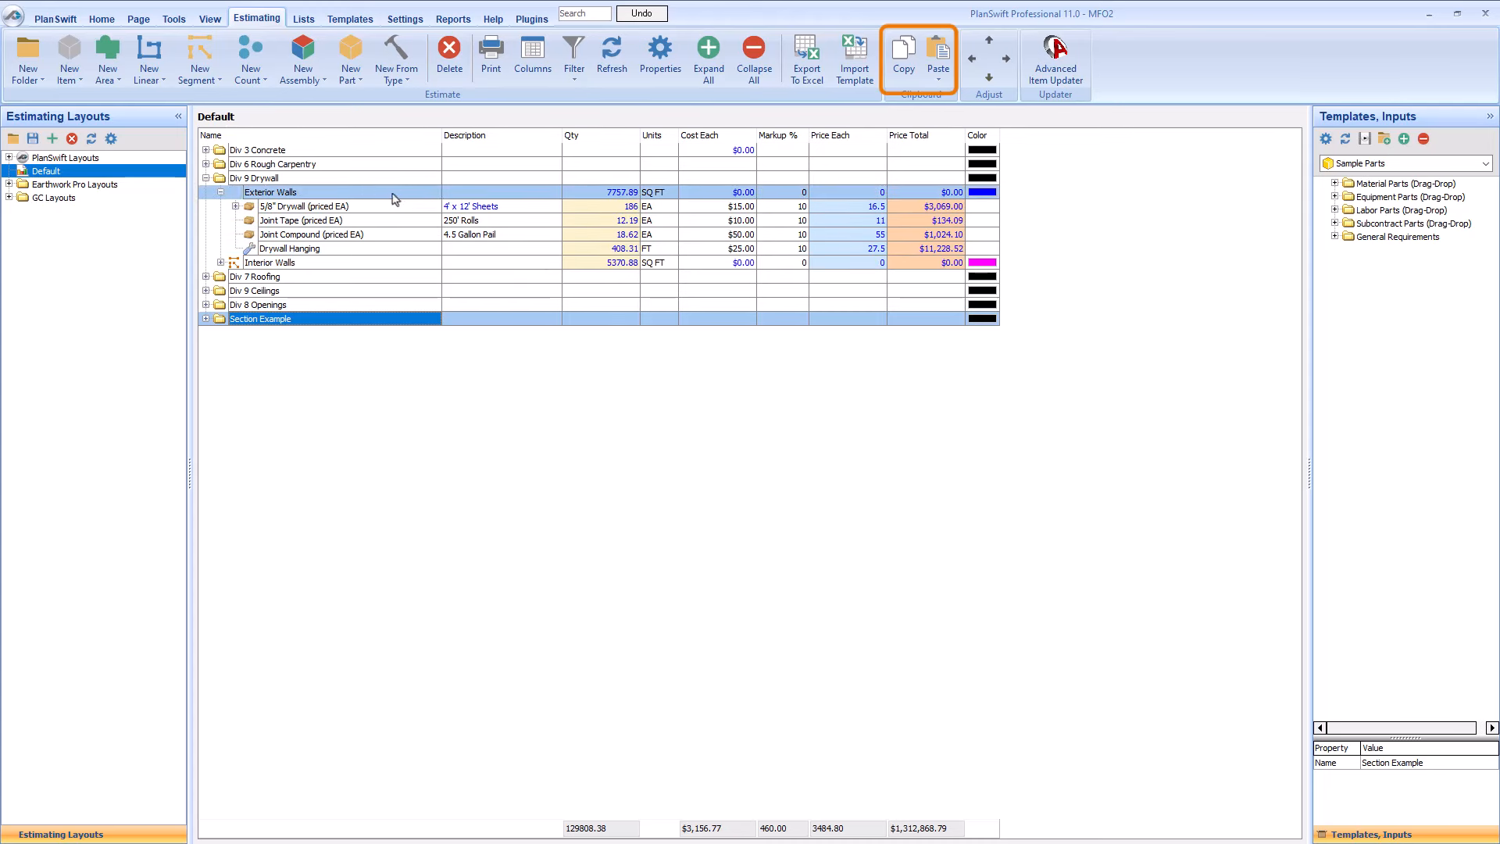
Copy and paste Exterior Walls, declining to copy its digitizer points
left_click(270, 191)
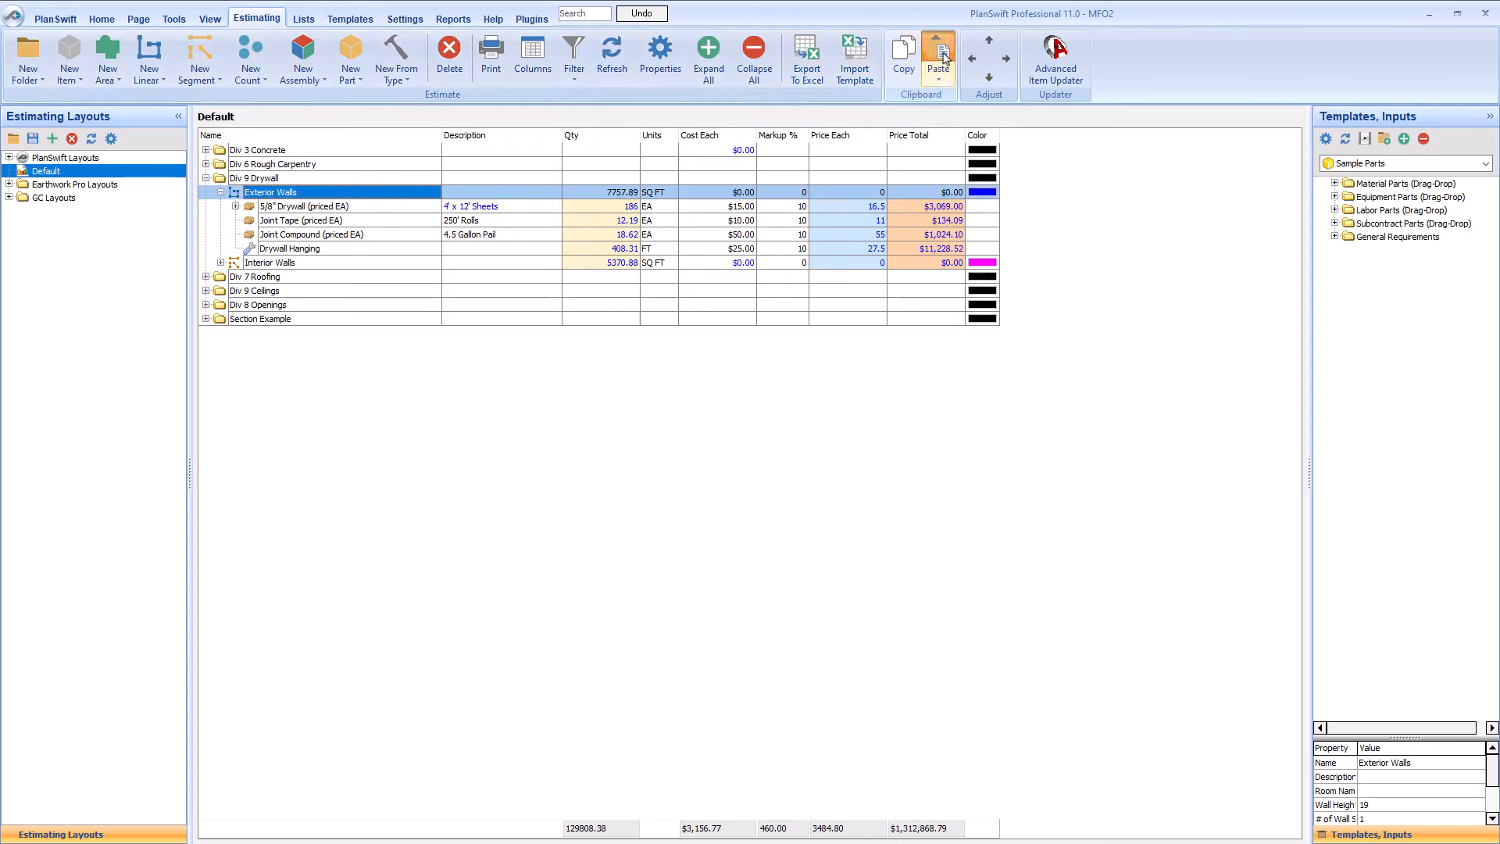
left_click(903, 50)
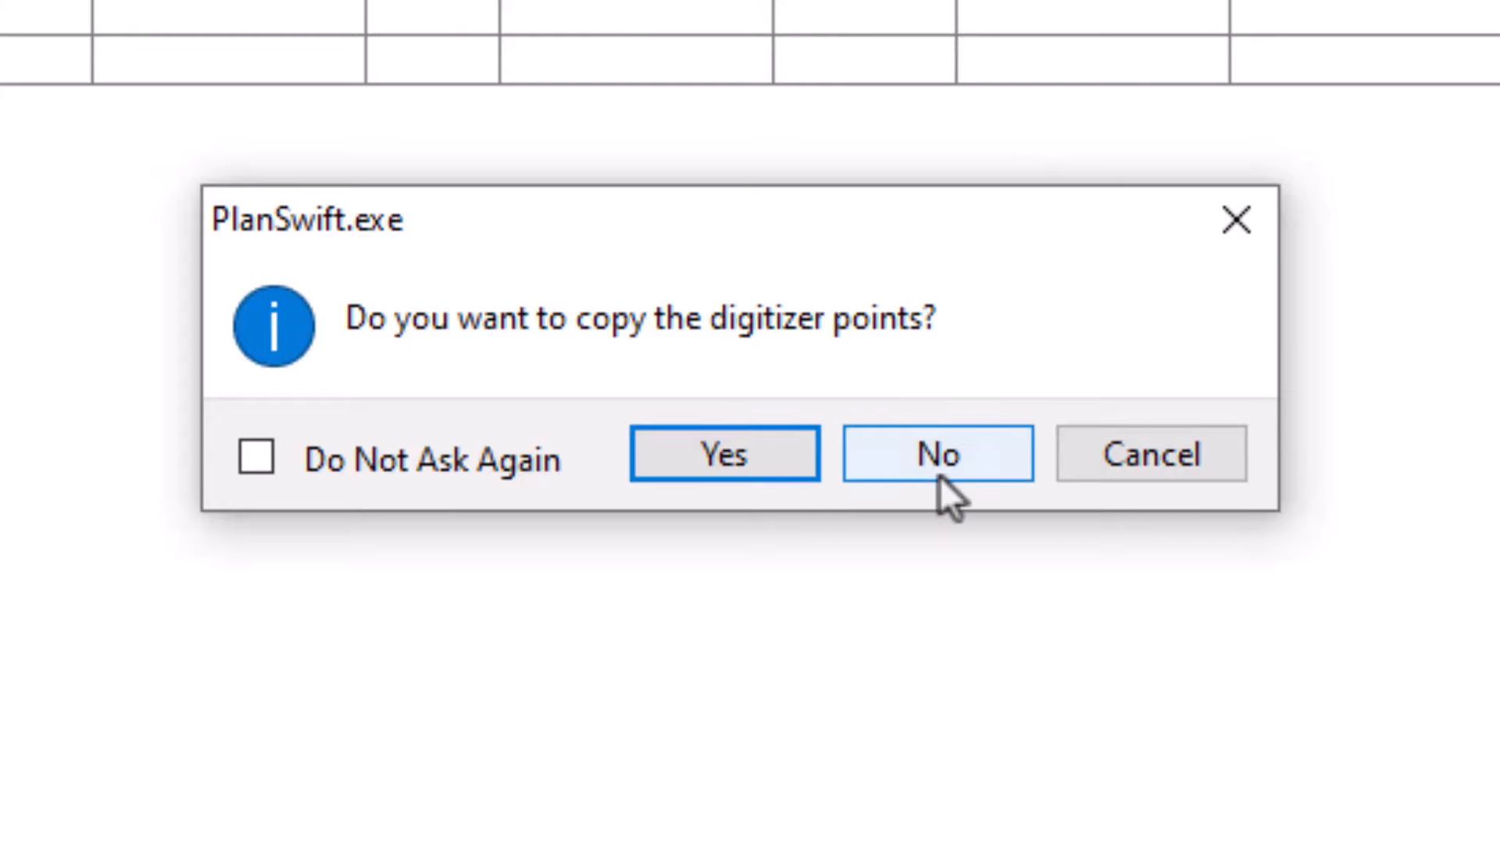
left_click(938, 454)
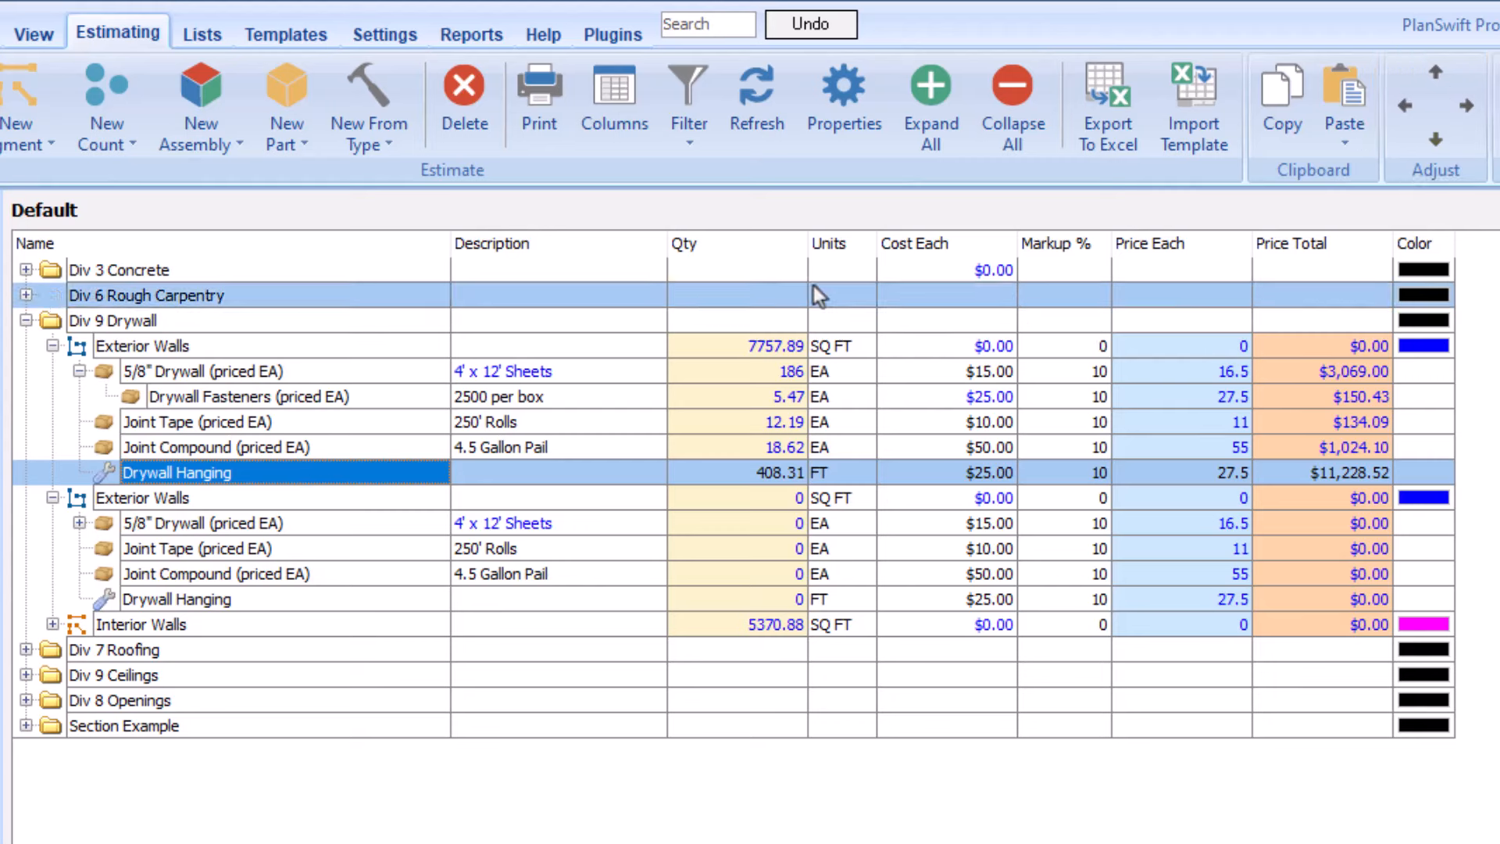
Move Drywall Hanging up to just below 5/8" Drywall, above Joint Tape
left_click(1436, 74)
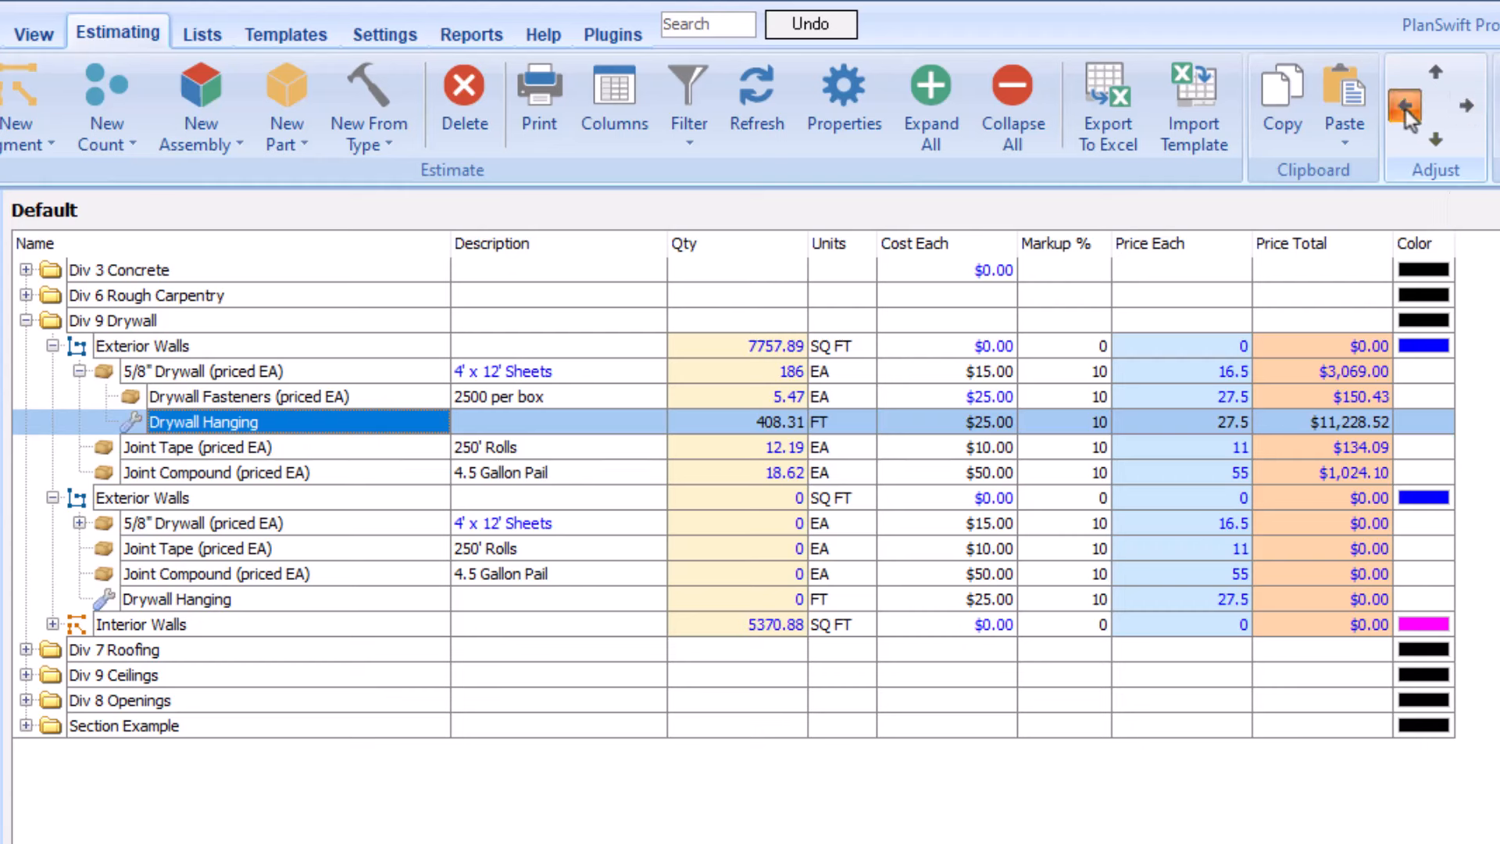
mouse_move(1407, 110)
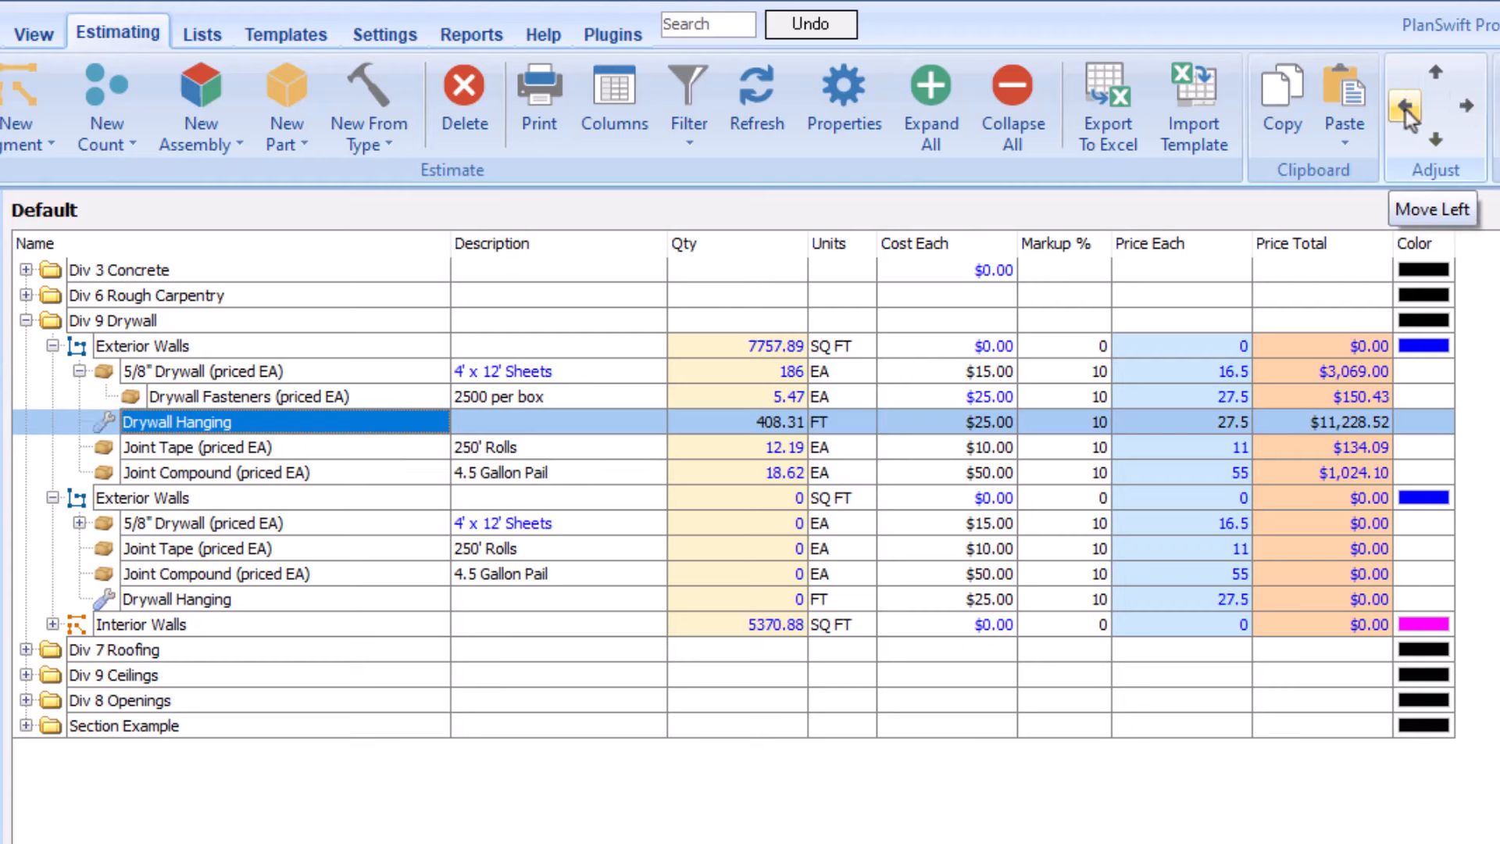